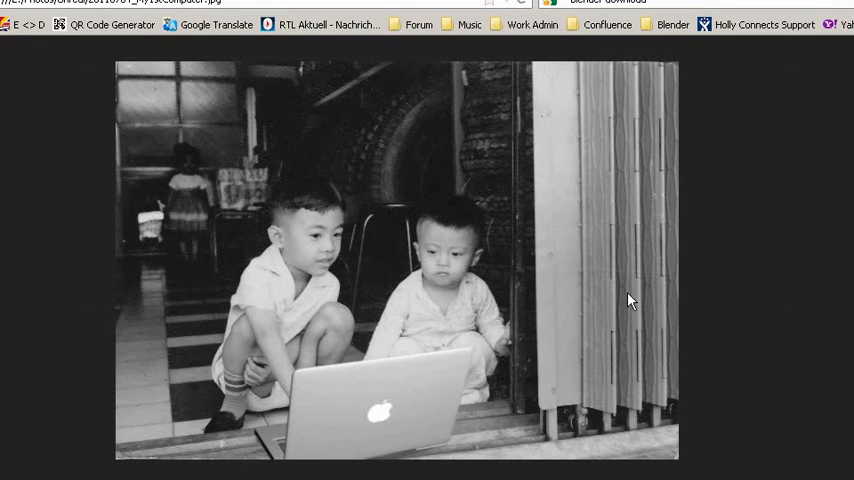
mouse_move(638, 292)
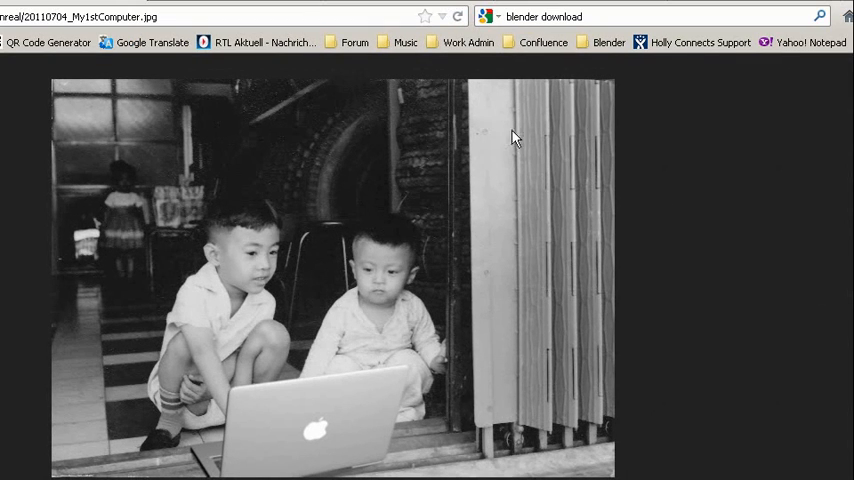
mouse_move(426, 230)
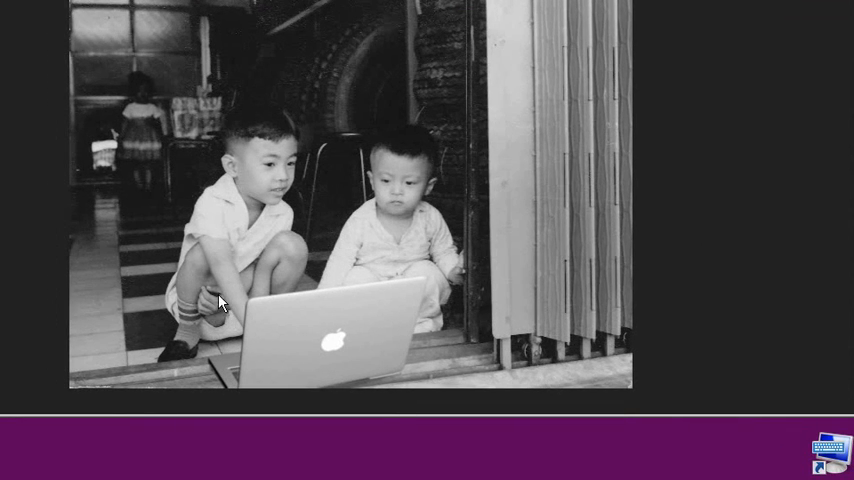
mouse_move(224, 230)
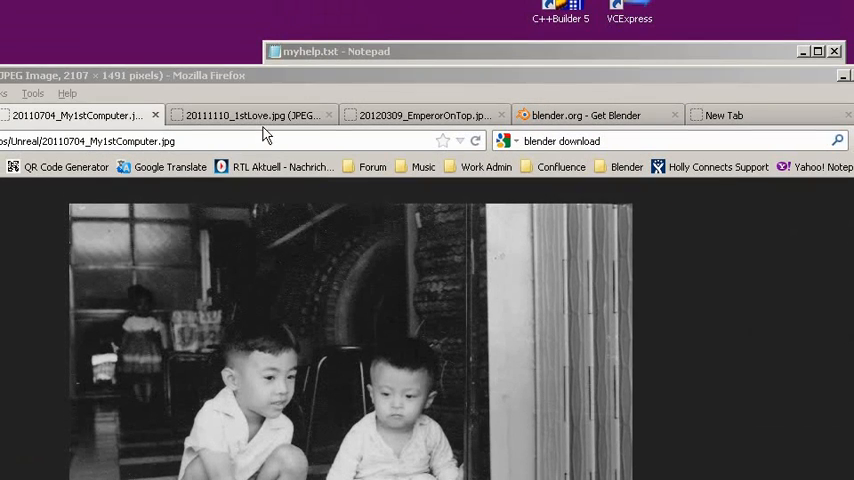
Step: Switch to the blender.org tab showing the Blender 2.65a download page
click(250, 116)
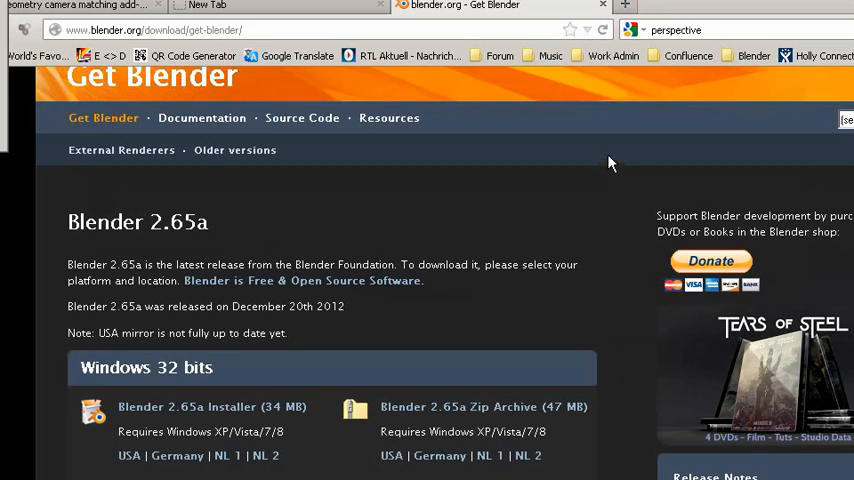
mouse_move(602, 152)
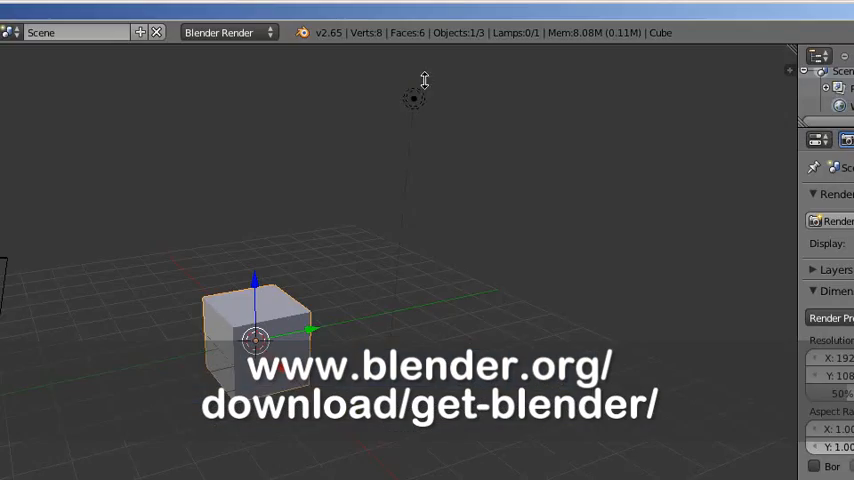
click(224, 32)
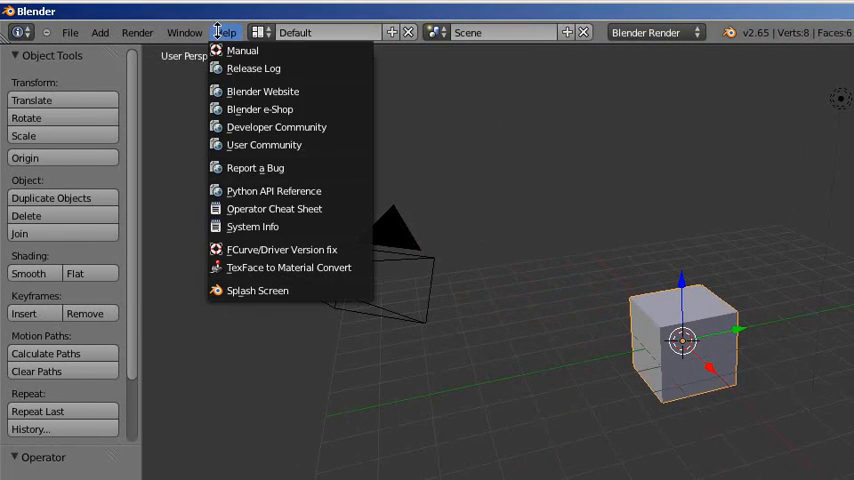
click(256, 290)
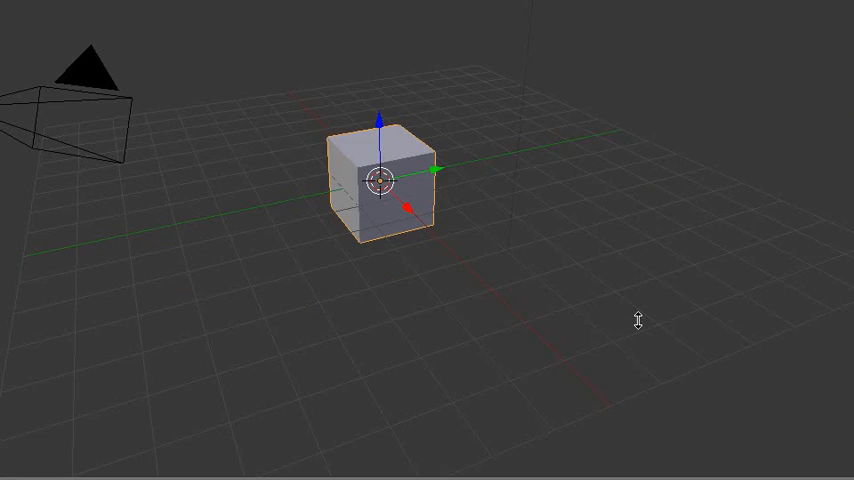
mouse_move(452, 236)
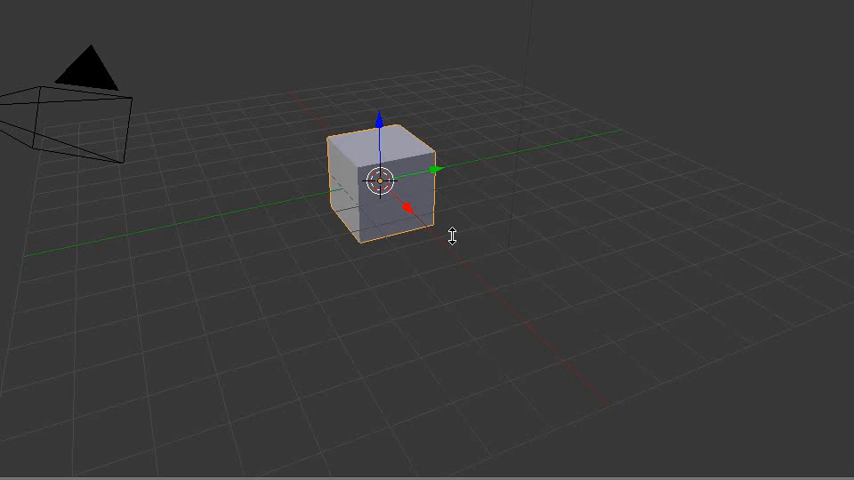
mouse_move(368, 190)
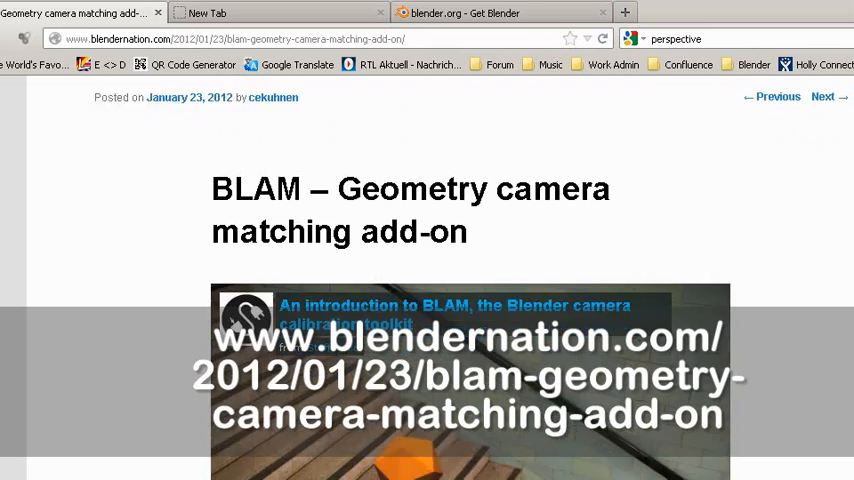
Step: Scroll through the BlenderNation BLAM camera matching add-on article
scroll(down, 3)
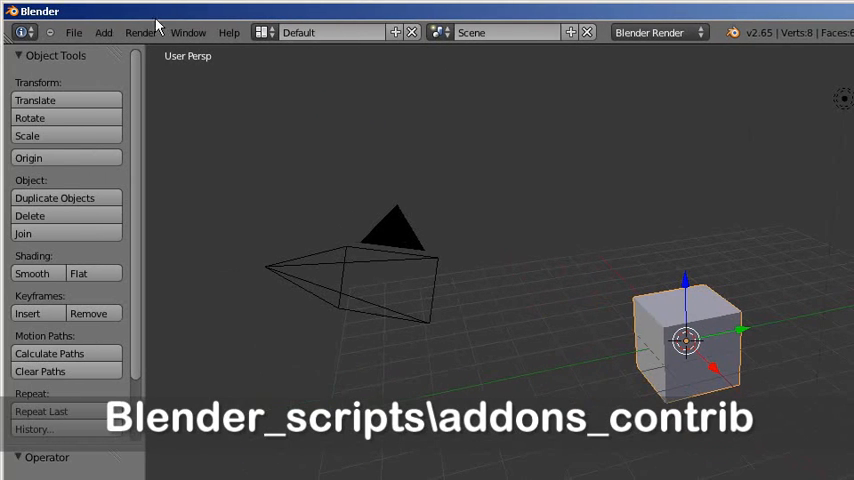
mouse_move(72, 32)
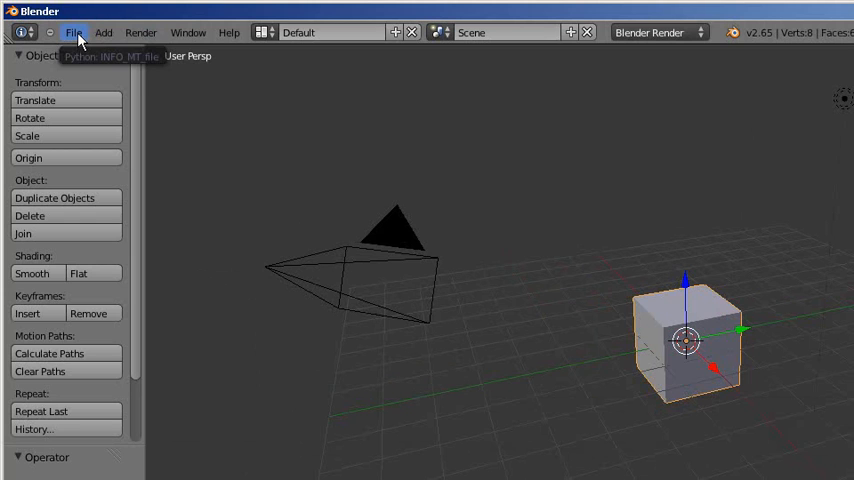
Step: Point the scripts file path preference at the Blender_scripts folder and save it as default
click(74, 32)
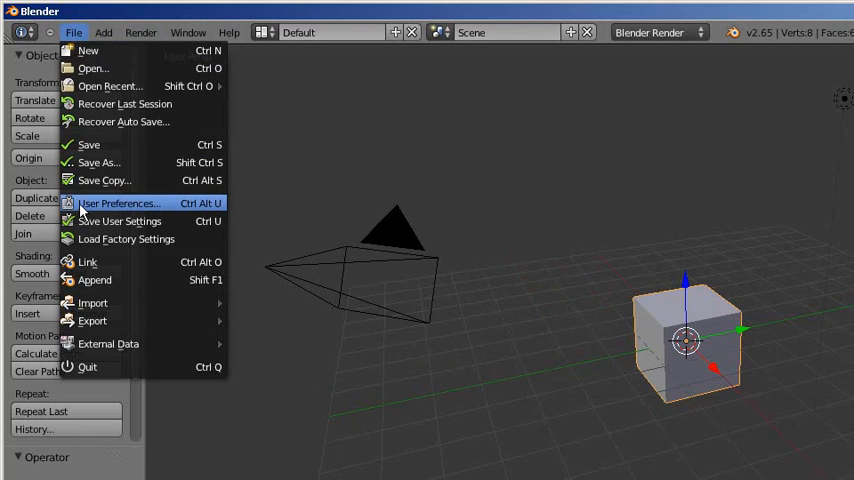
click(118, 204)
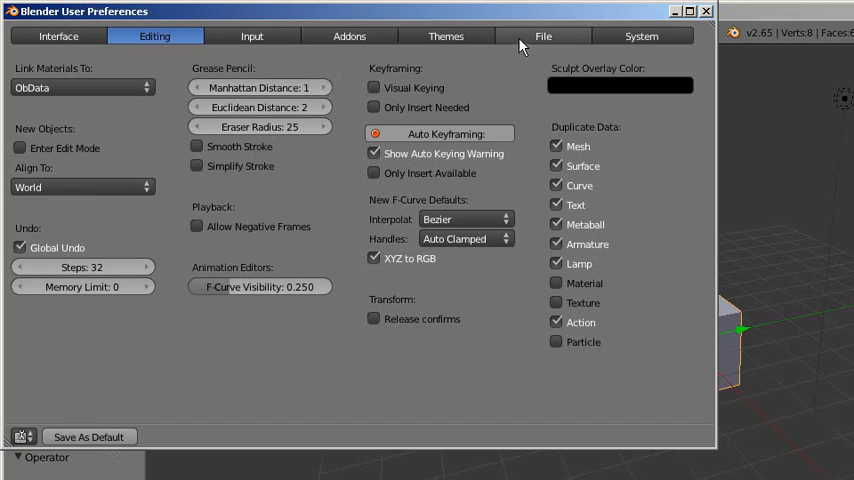
click(544, 36)
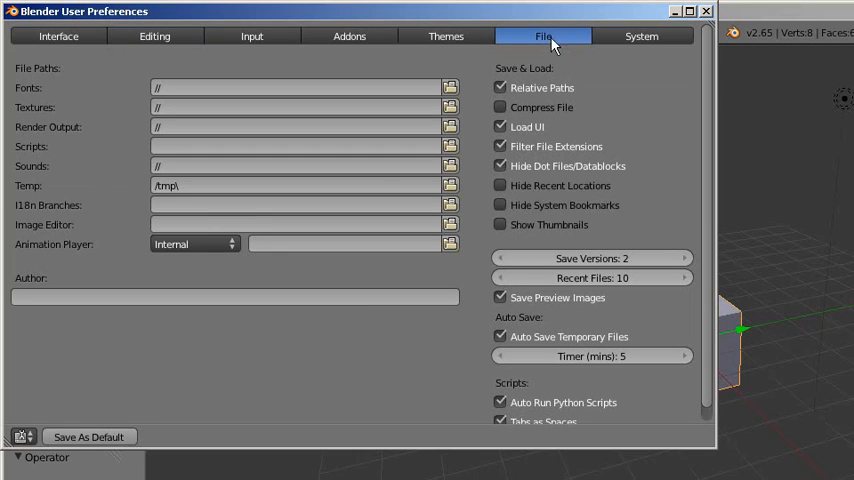
mouse_move(40, 150)
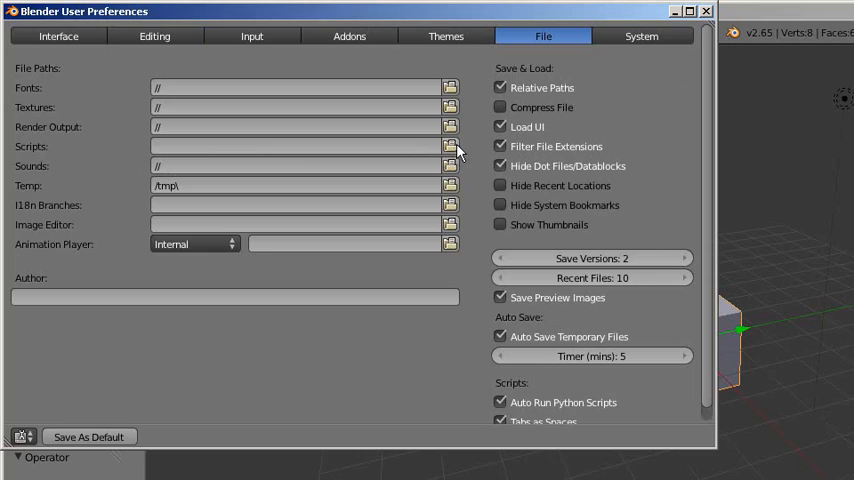
click(450, 148)
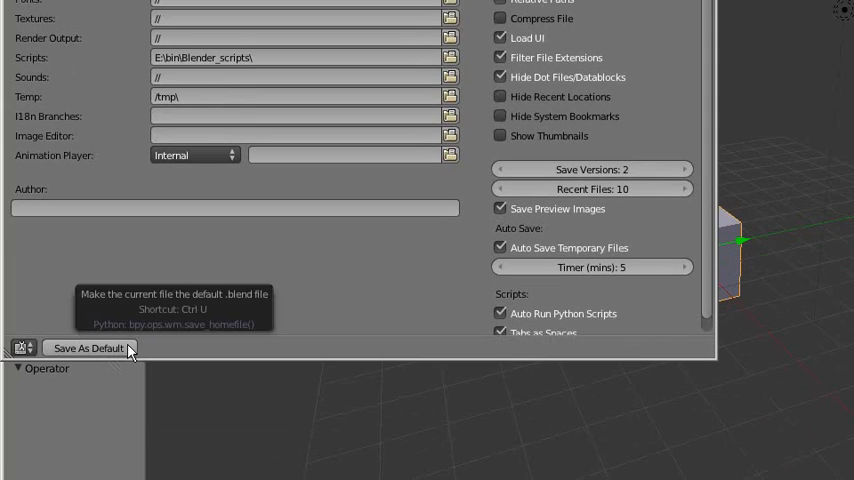
click(88, 348)
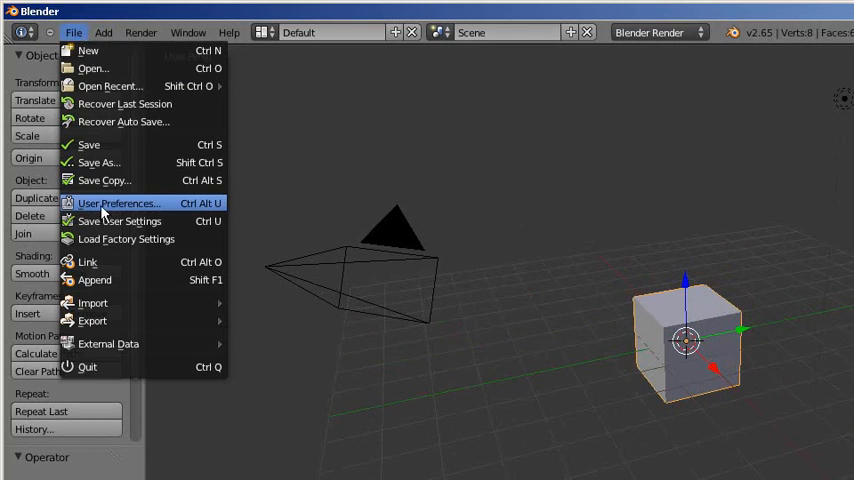
Step: Filter the add-ons list to the Testing level, revealing the camera calibration toolkit add-on
click(118, 204)
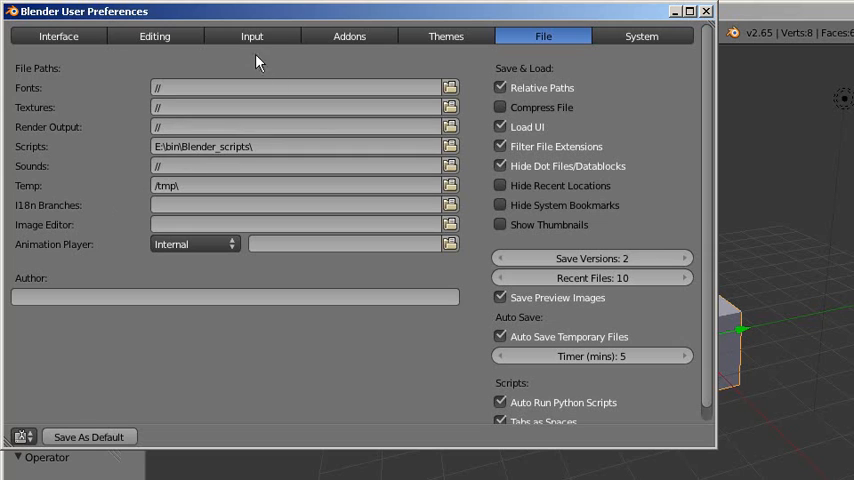
mouse_move(348, 36)
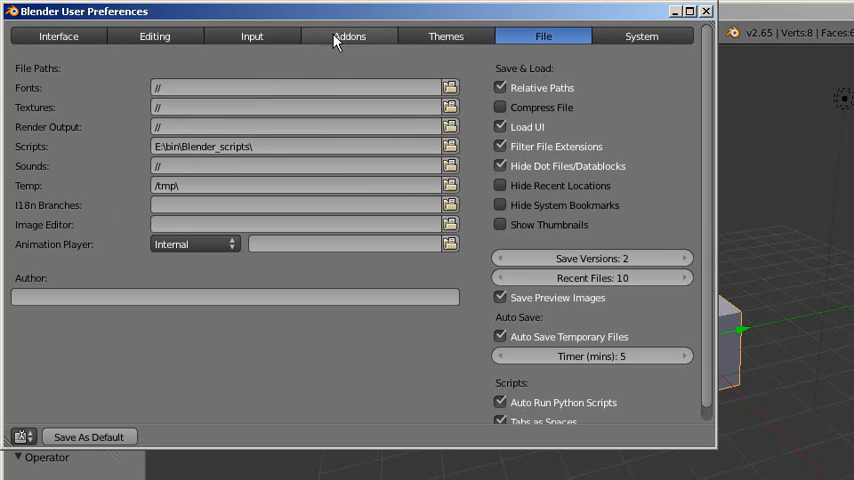
click(348, 36)
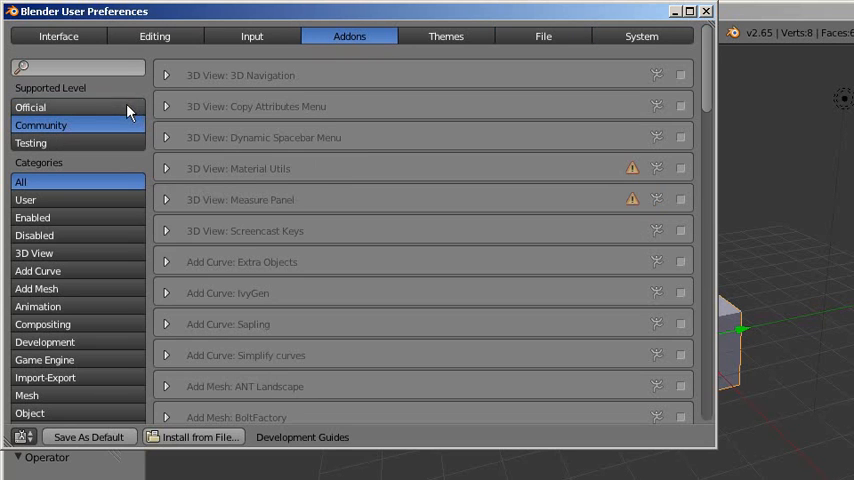
click(40, 124)
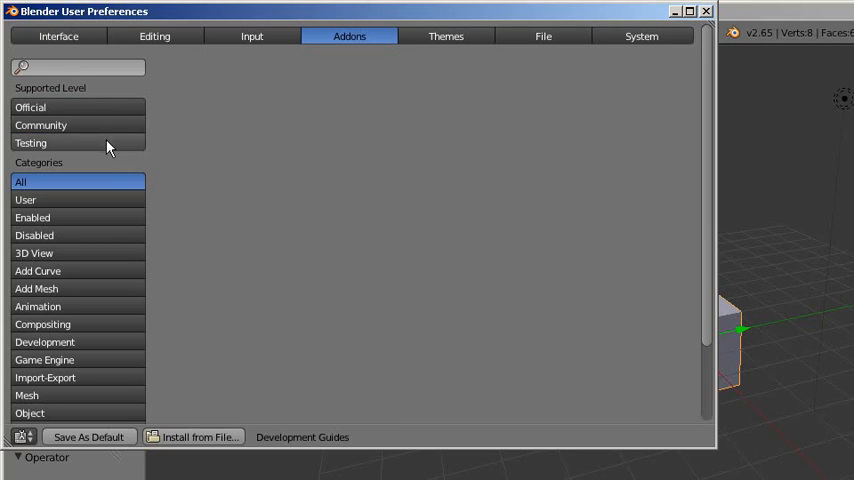
click(30, 144)
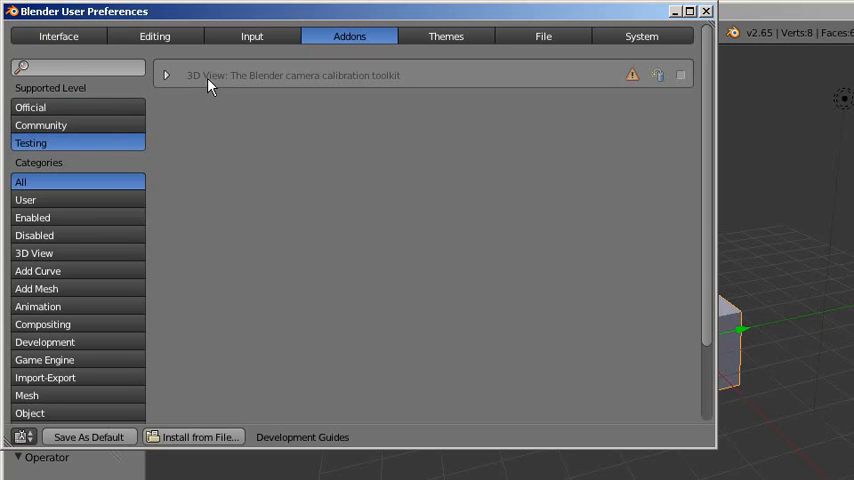
mouse_move(248, 88)
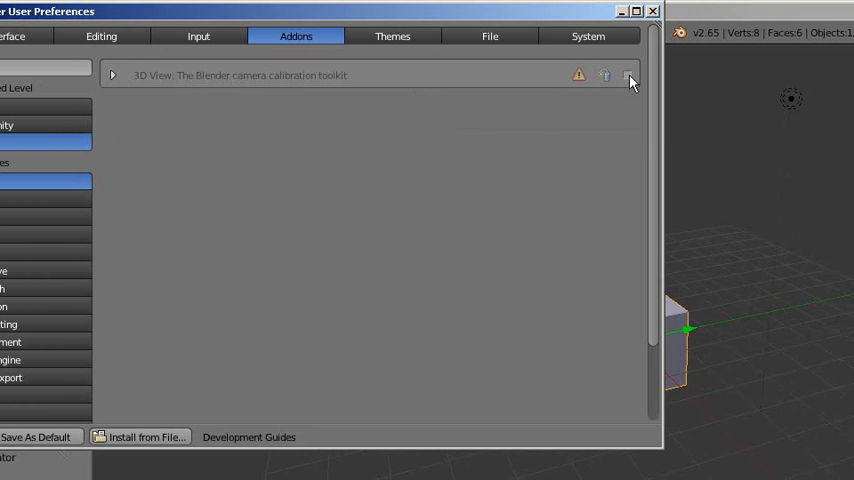
mouse_move(628, 78)
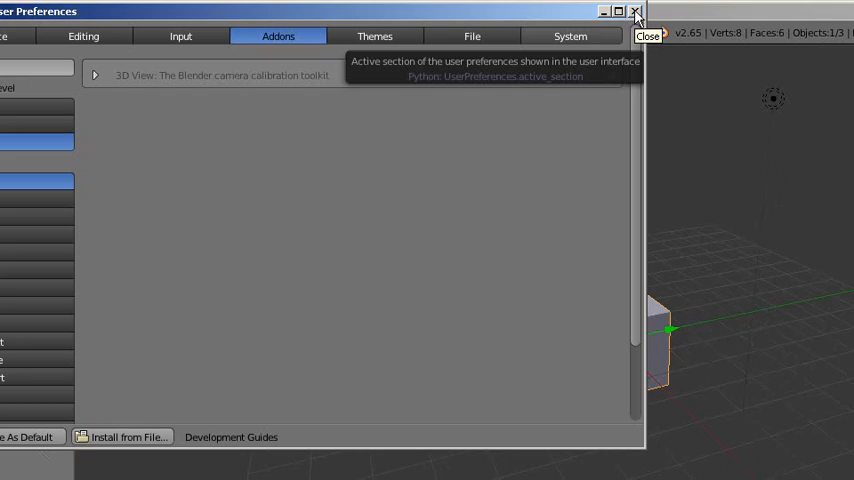
Step: Close and reopen User Preferences to check the file path settings
click(636, 12)
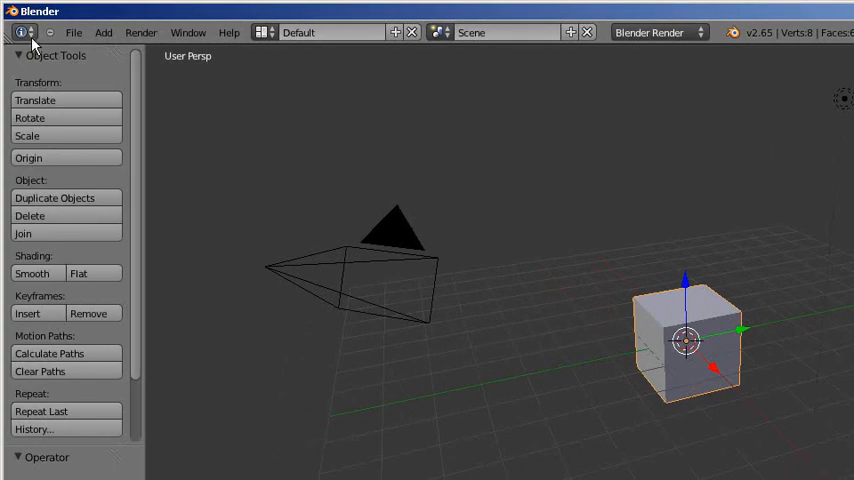
mouse_move(112, 84)
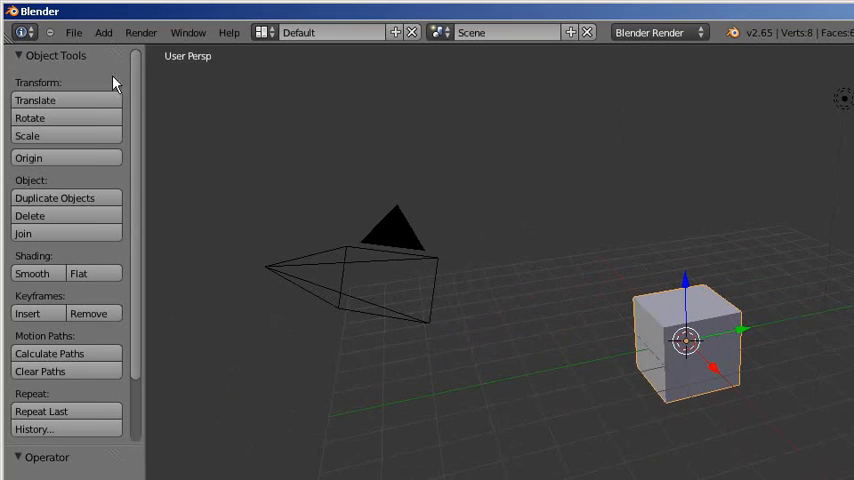
click(72, 32)
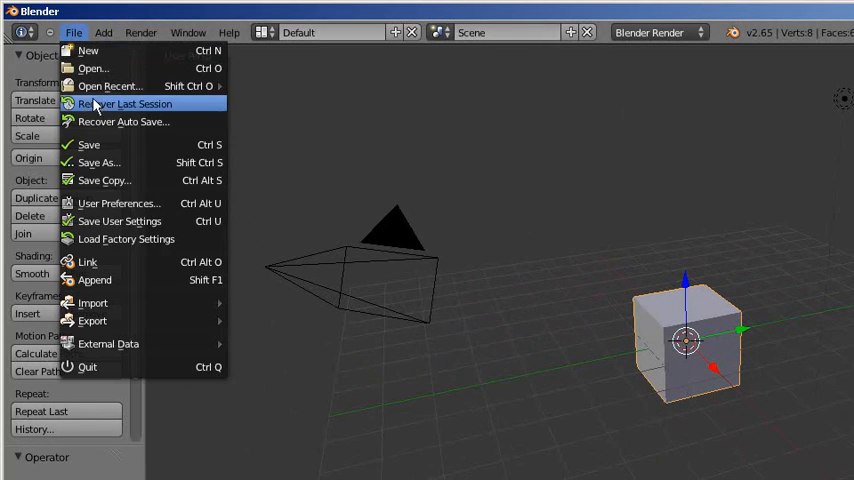
click(118, 204)
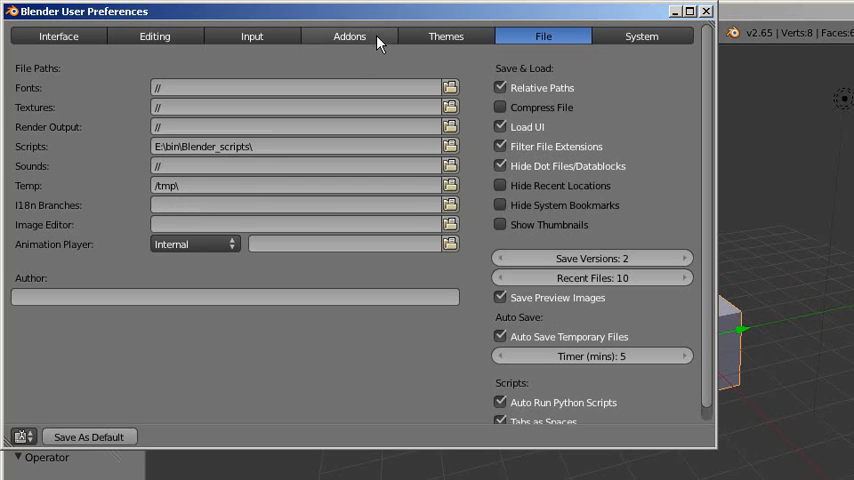
click(348, 36)
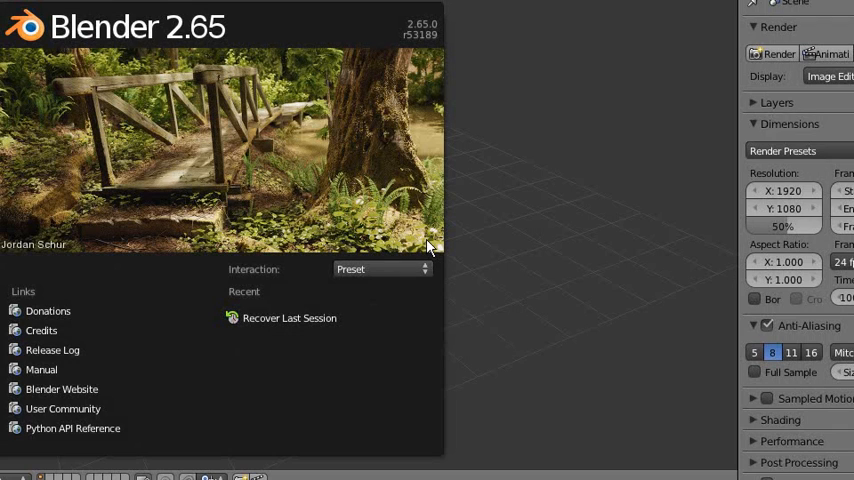
mouse_move(474, 192)
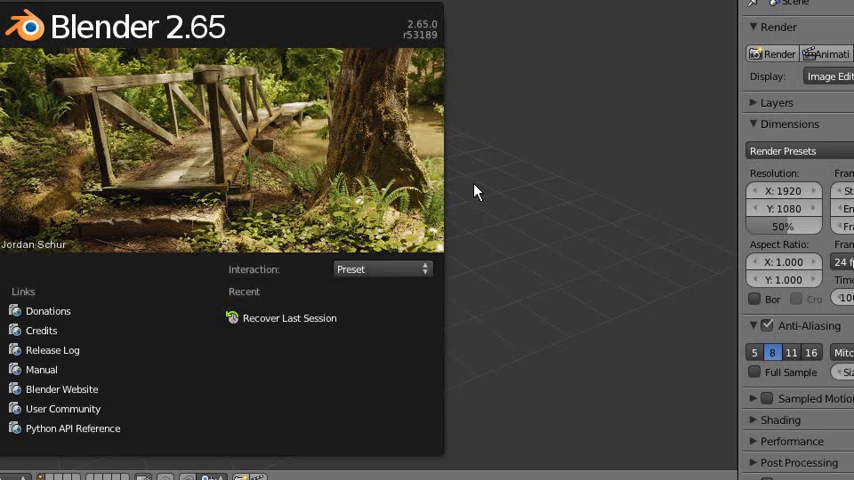
Step: Dismiss the splash screen and toggle the tool shelf and properties sidebar in the 3D view
click(474, 192)
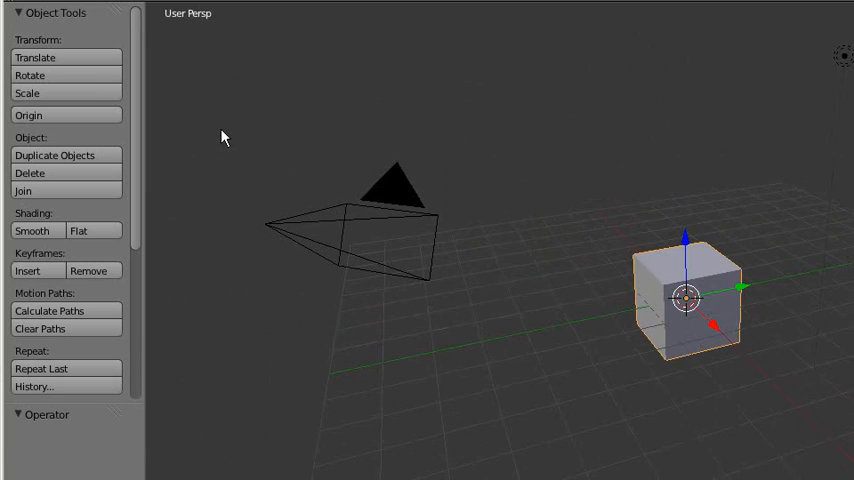
key(t)
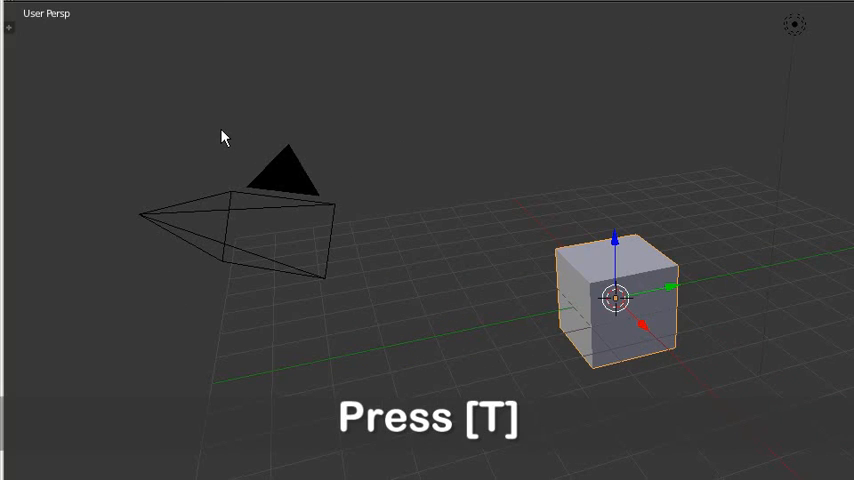
key(t)
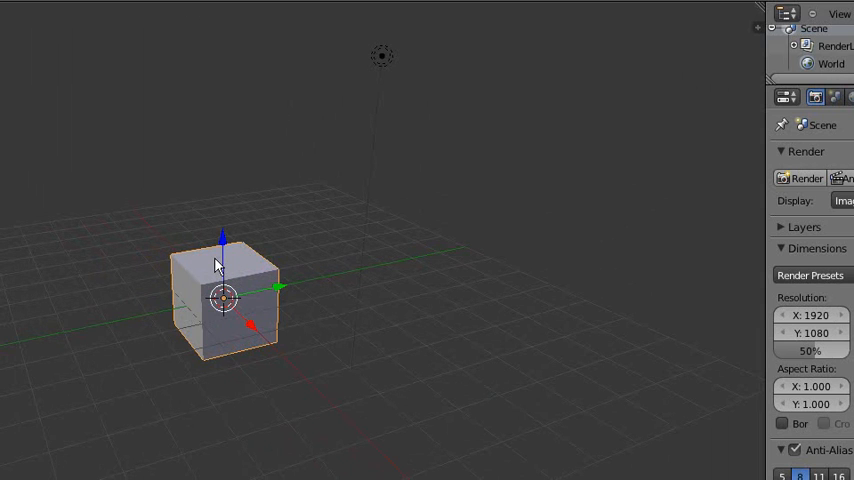
key(n)
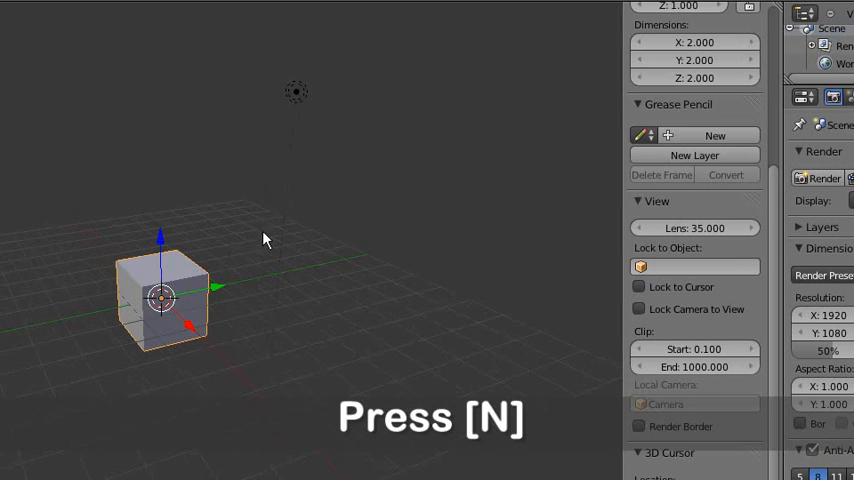
key(n)
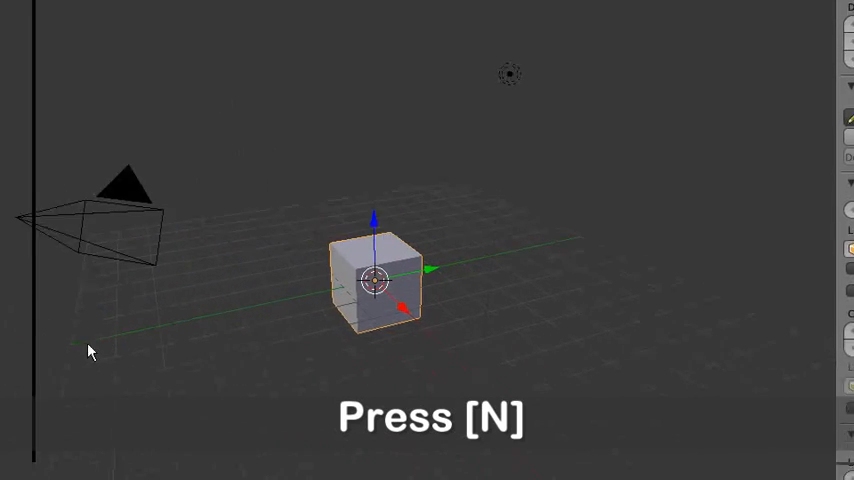
Step: Change the main area's editor type to the Movie Clip Editor
key(n)
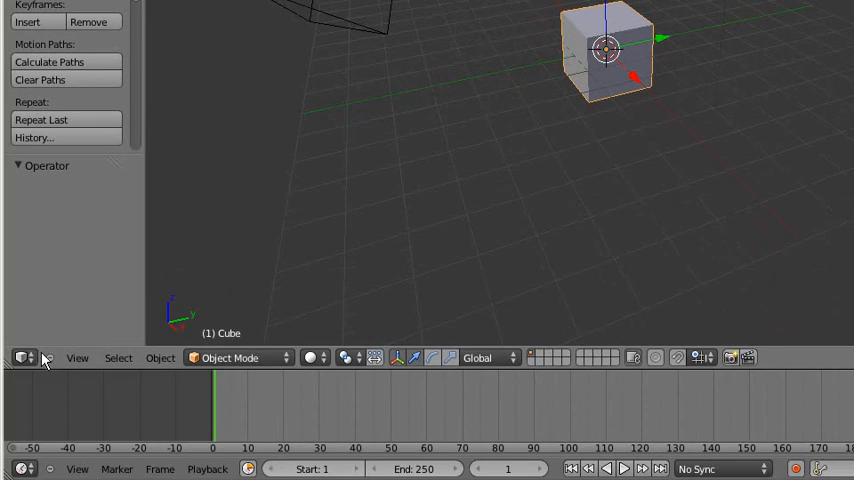
mouse_move(24, 358)
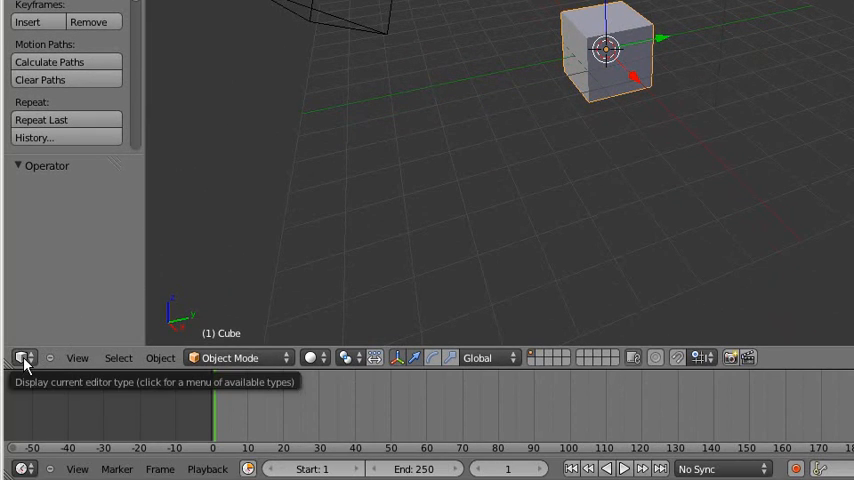
click(24, 356)
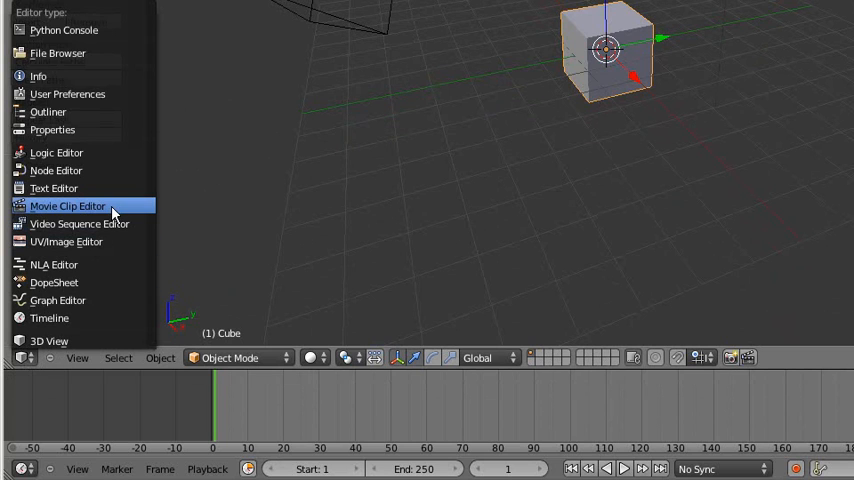
click(68, 204)
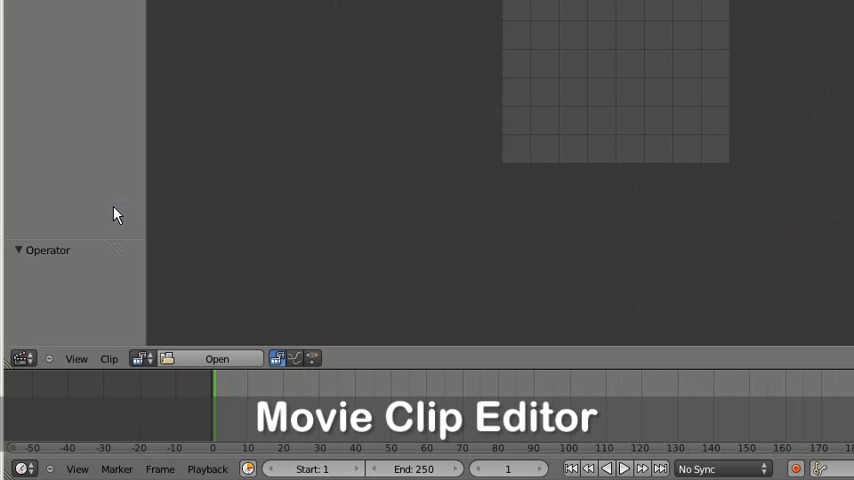
Step: Load the photo My1stComputer.jpg from the Blender_BLAM folder as the clip
click(216, 358)
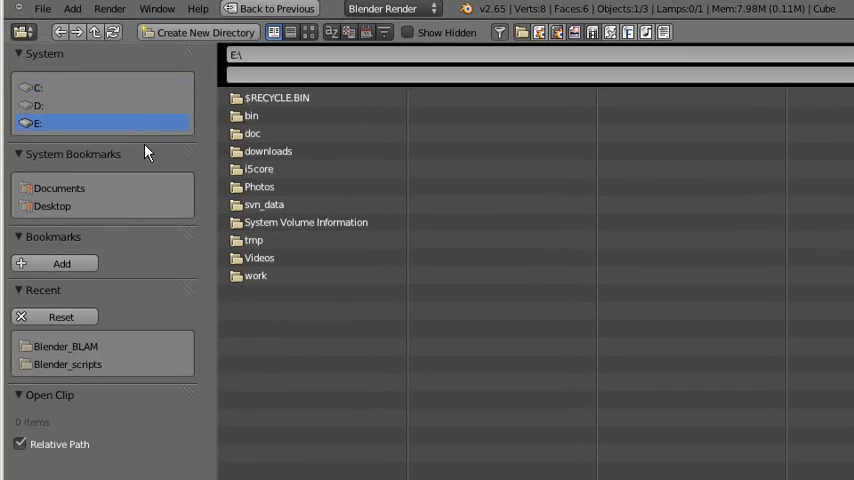
mouse_move(256, 276)
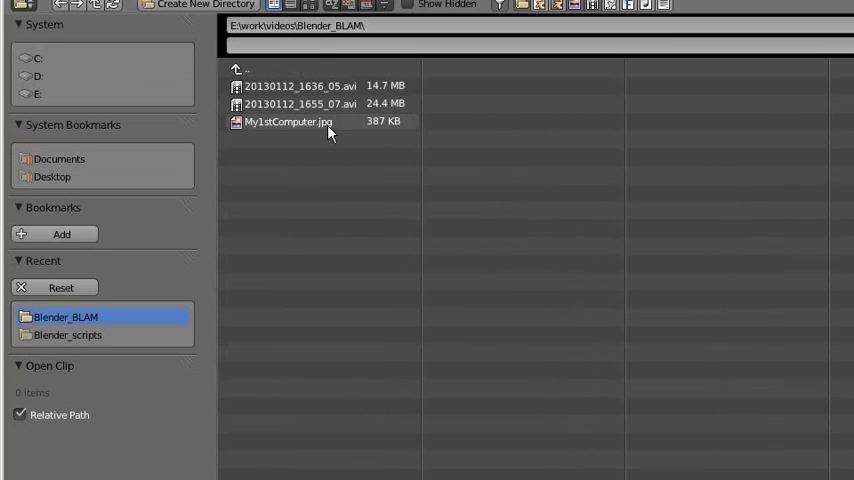
click(288, 120)
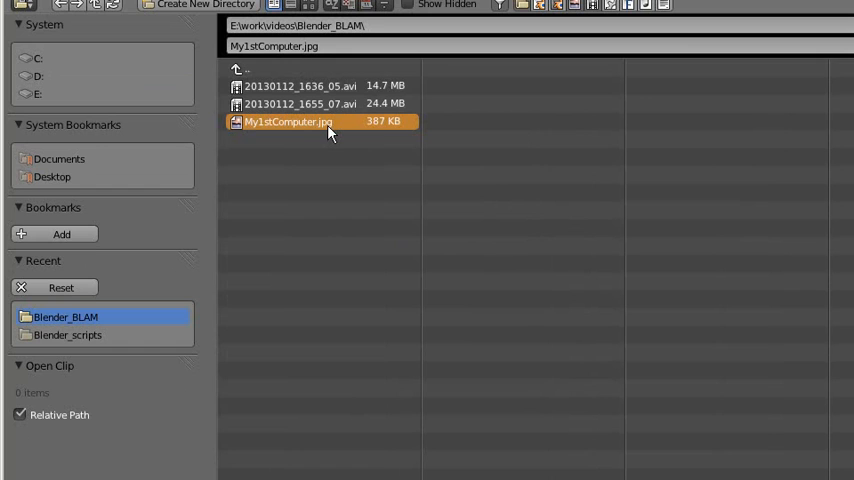
double_click(288, 120)
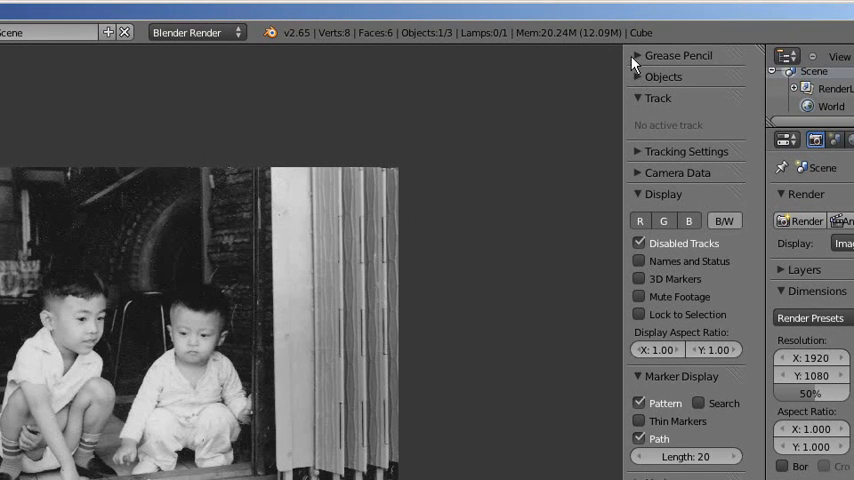
Step: Add a new grease pencil layer and set its stroke colour to red
click(678, 56)
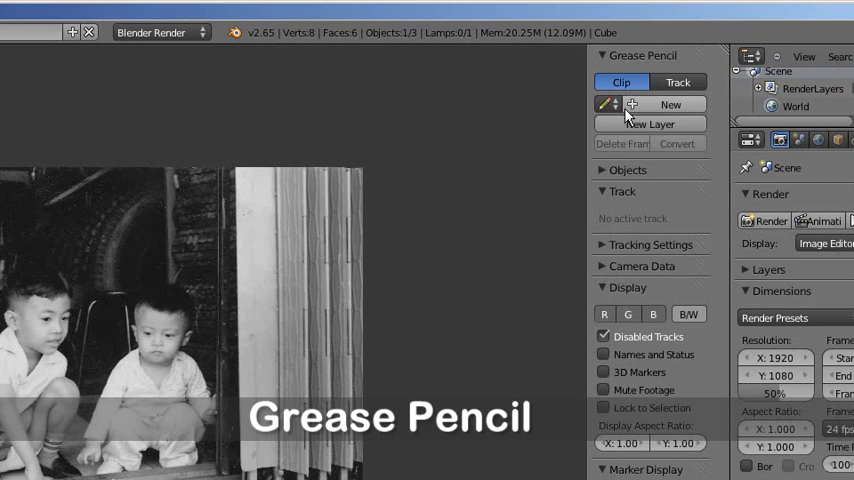
mouse_move(628, 124)
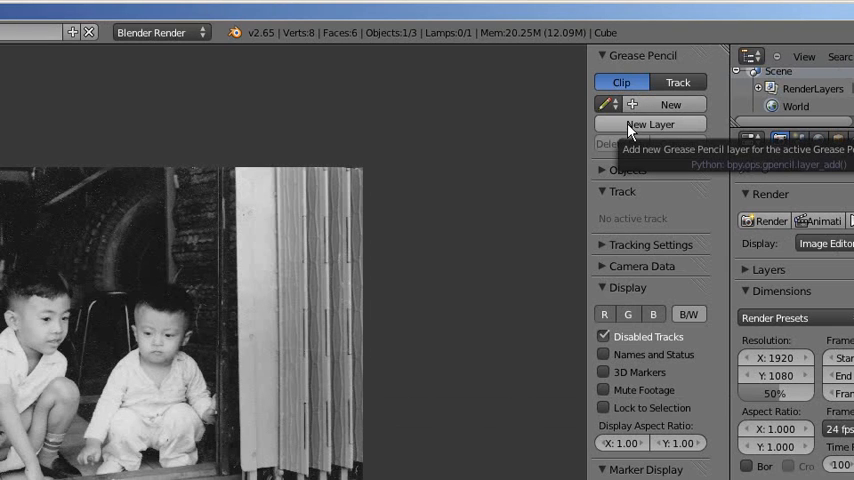
click(632, 124)
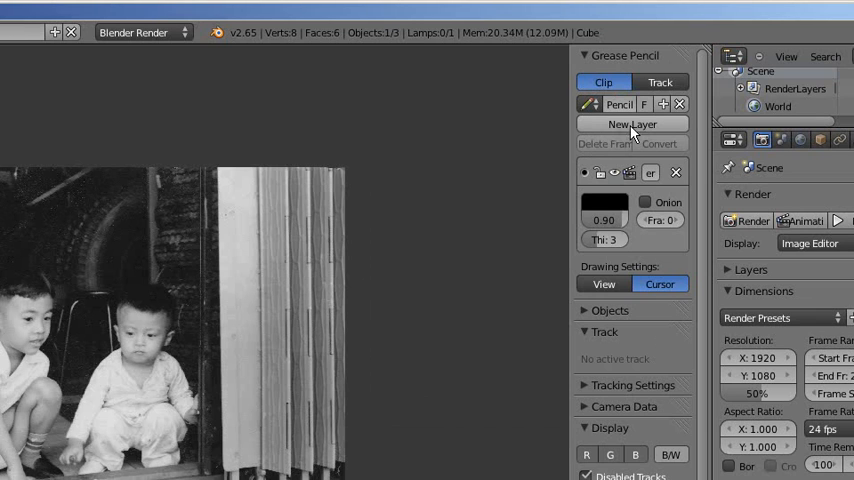
mouse_move(604, 204)
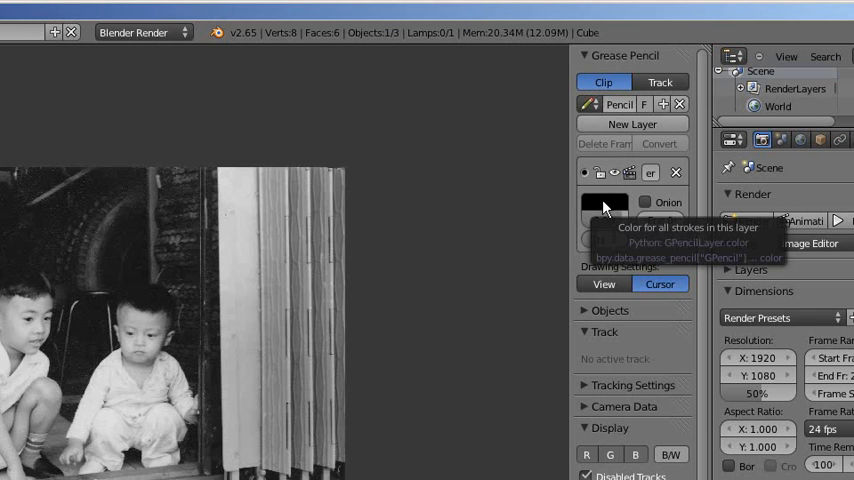
click(604, 204)
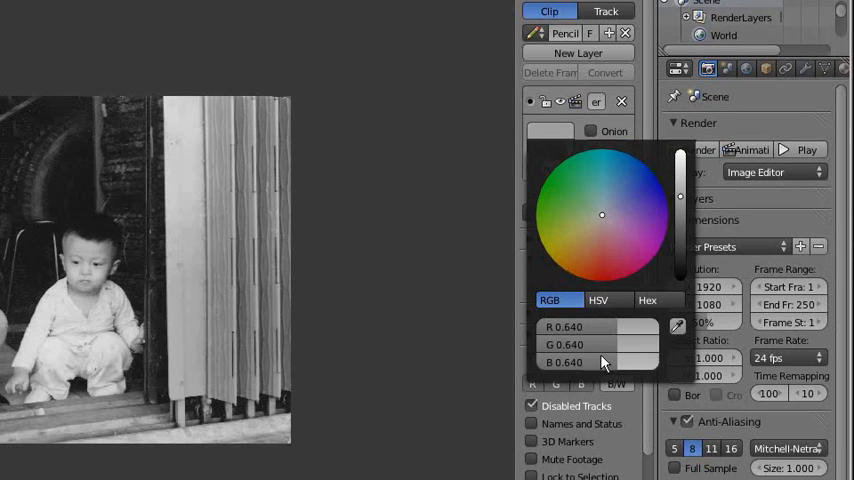
drag(564, 328, 650, 328)
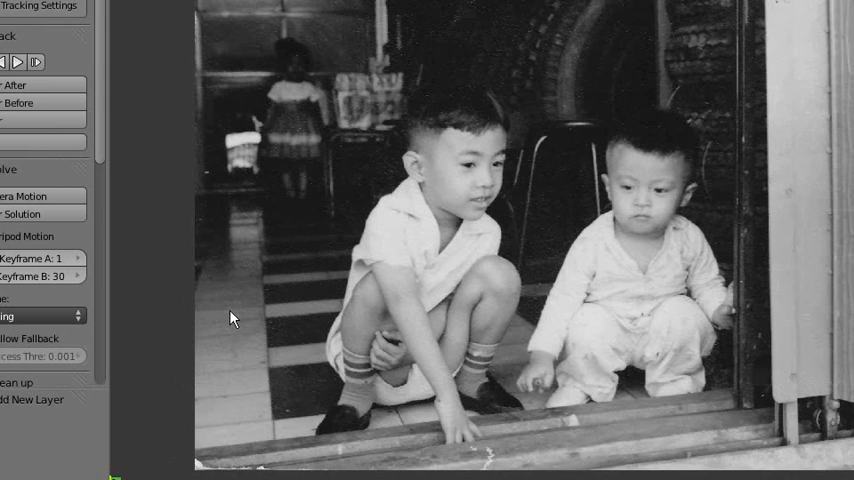
Step: Start sketching a straight grease pencil guide line along the floor's perspective
key(ctrl+d)
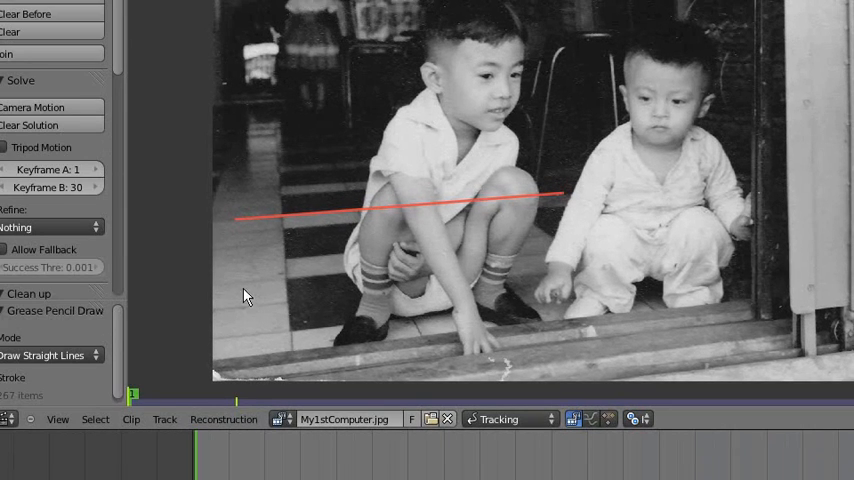
mouse_move(238, 292)
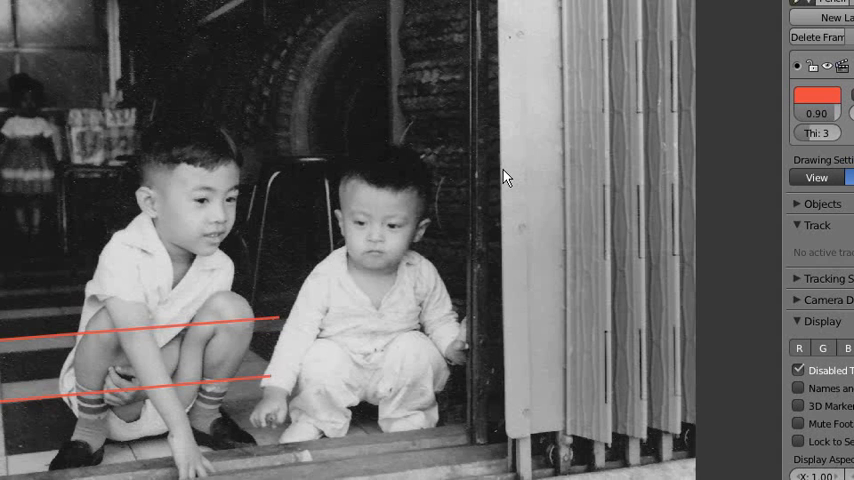
mouse_move(448, 176)
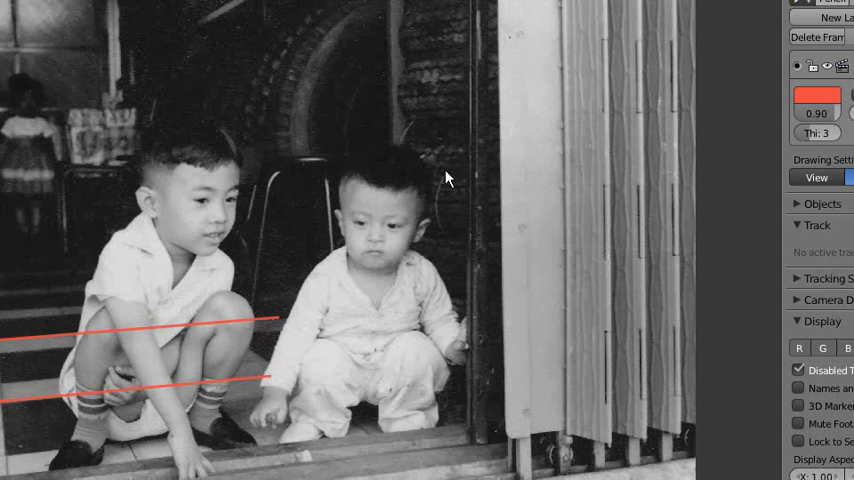
mouse_move(226, 276)
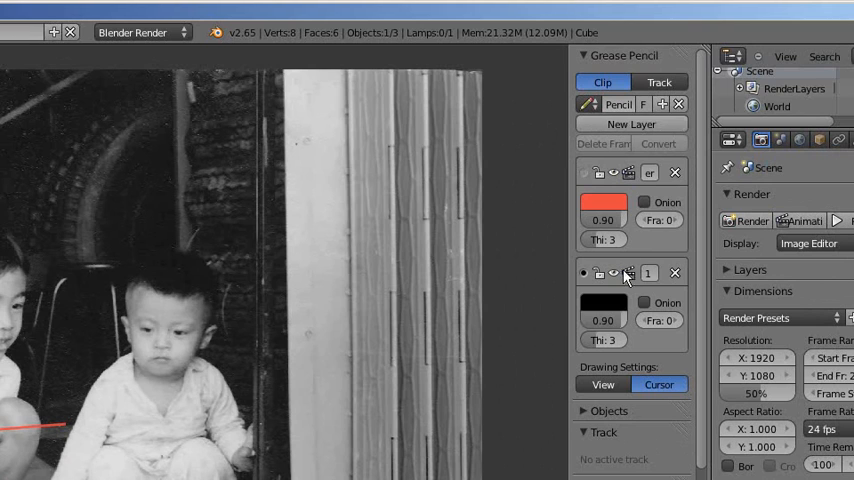
Step: Start a second green Grease Pencil layer for the other set of receding edges
click(604, 302)
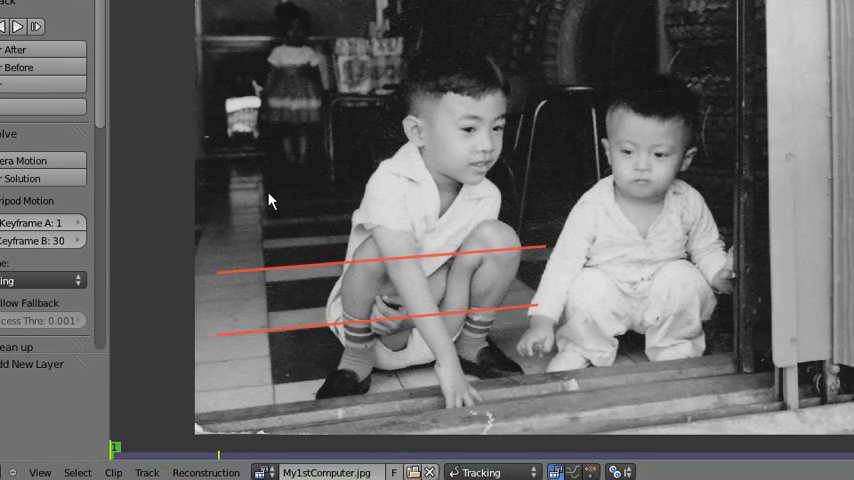
mouse_move(310, 188)
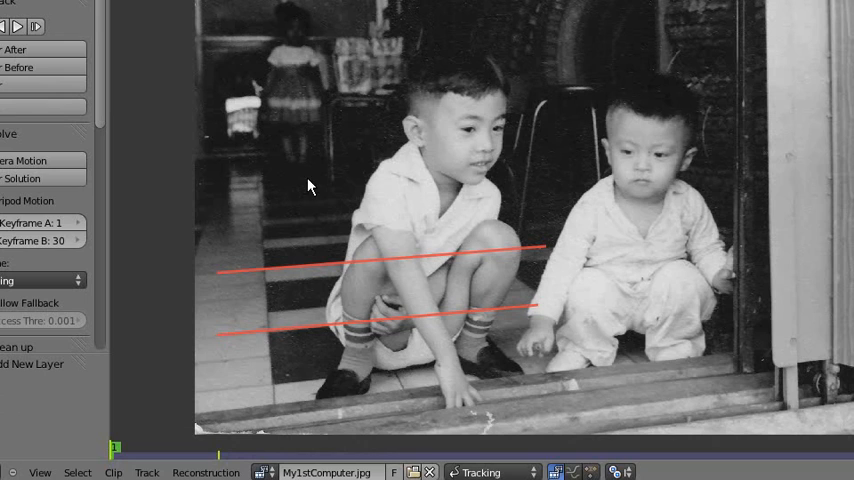
mouse_move(280, 234)
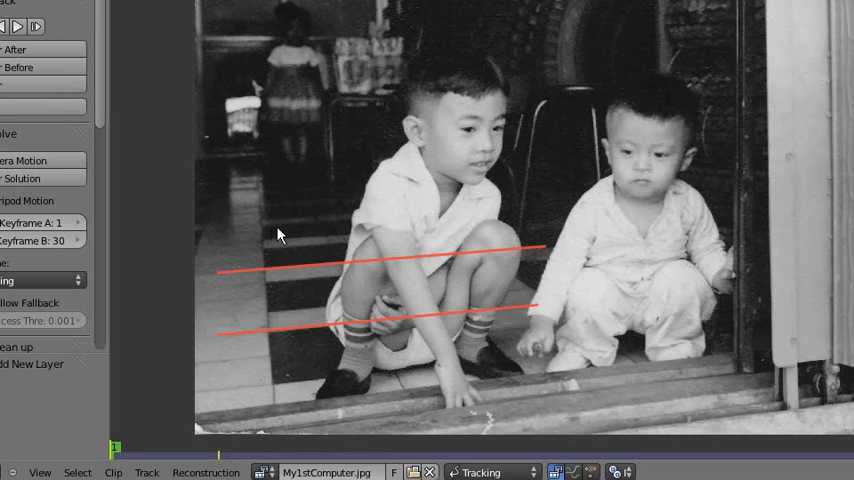
mouse_move(262, 212)
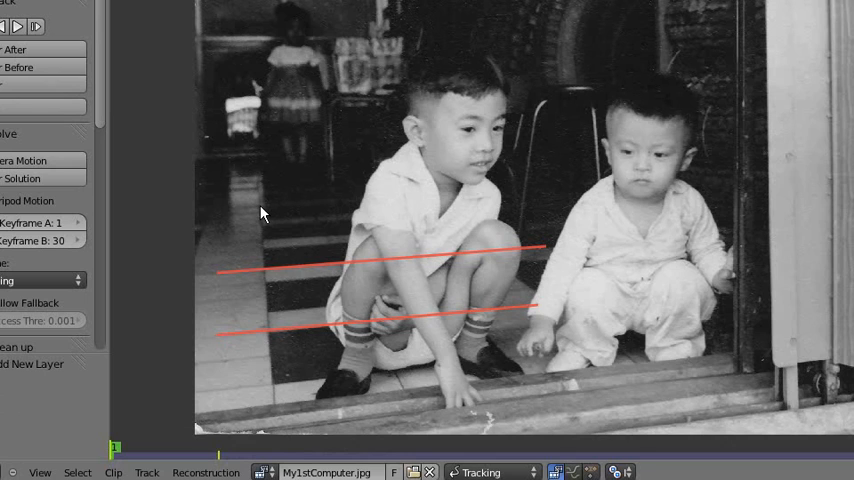
mouse_move(260, 210)
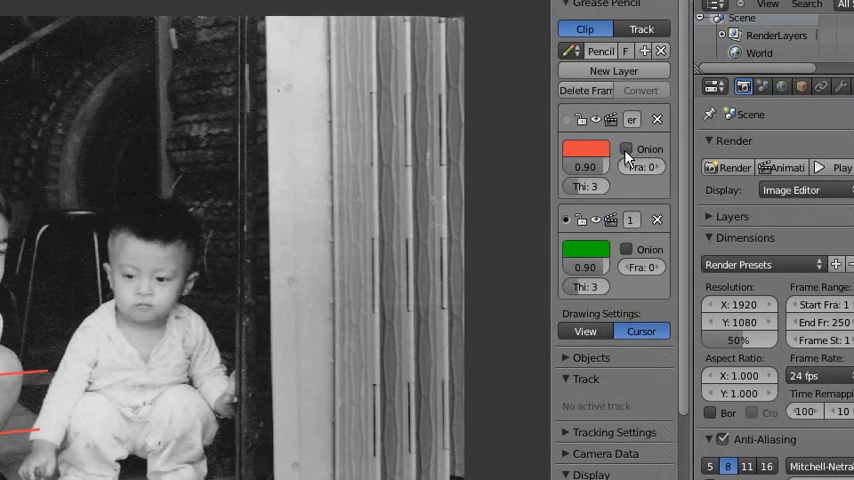
mouse_move(482, 308)
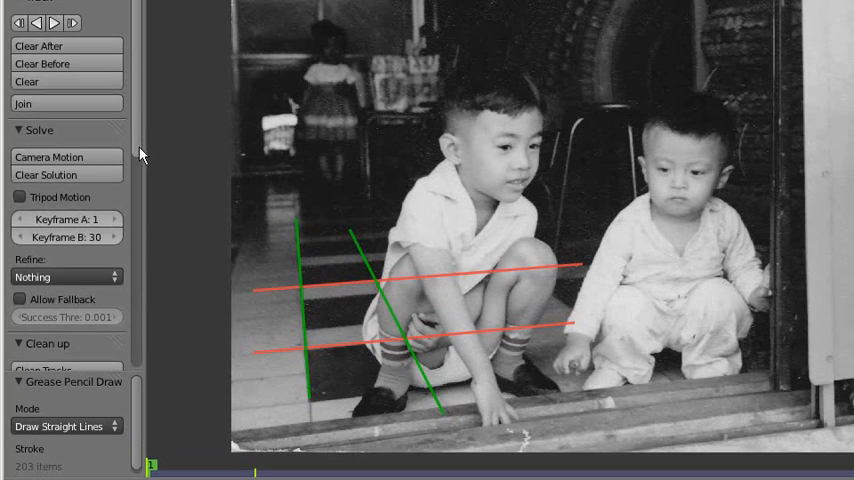
Step: Scroll to the Static Camera Calibration panel for the two-vanishing-point setup
scroll(down, 3)
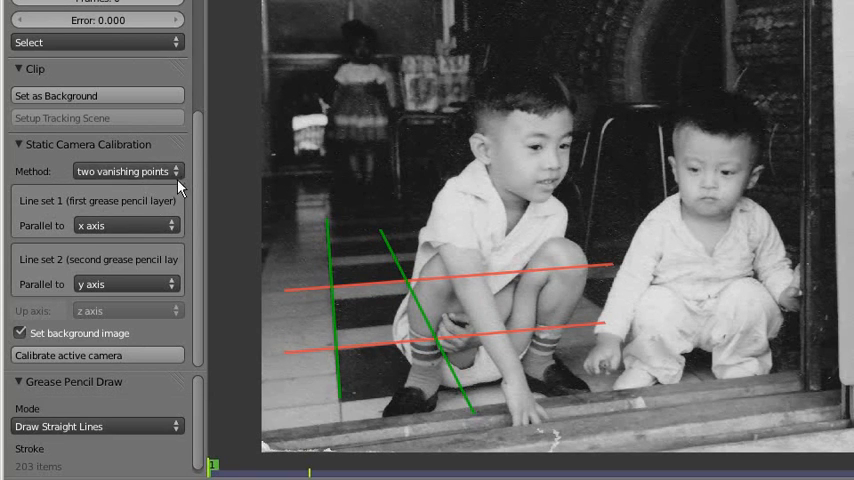
mouse_move(182, 304)
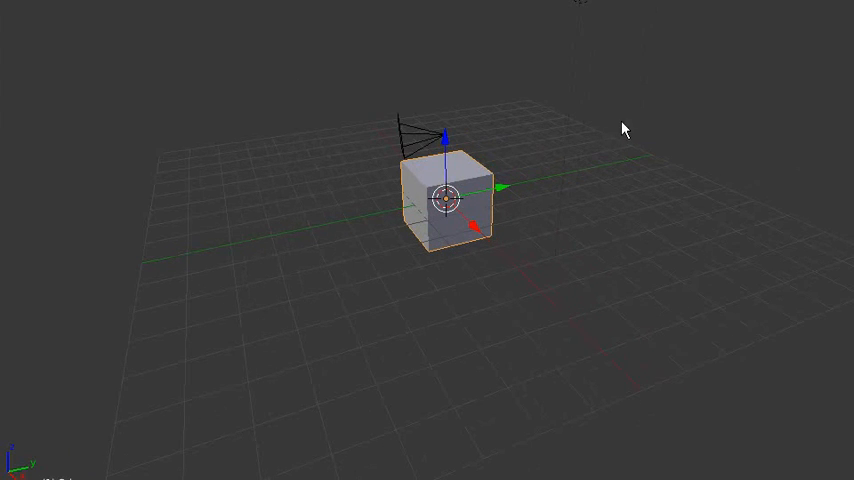
mouse_move(470, 256)
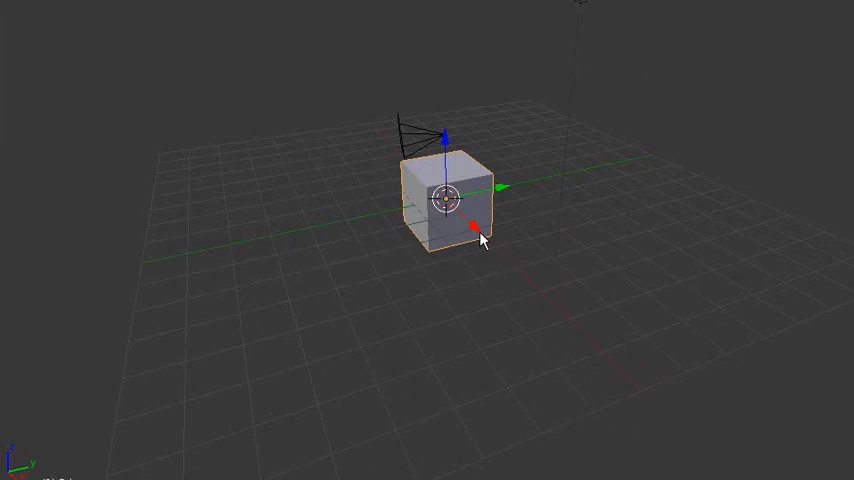
mouse_move(630, 158)
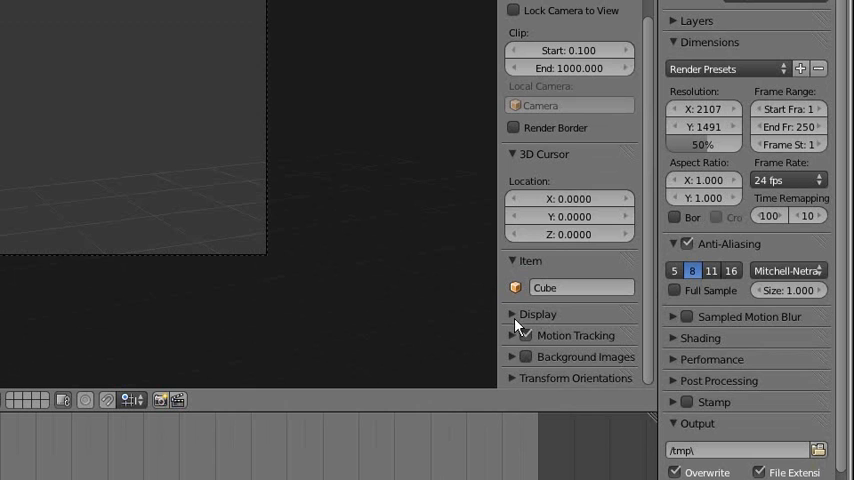
Step: Add My1stComputer.jpg as a background image for the 3D view
scroll(down, 3)
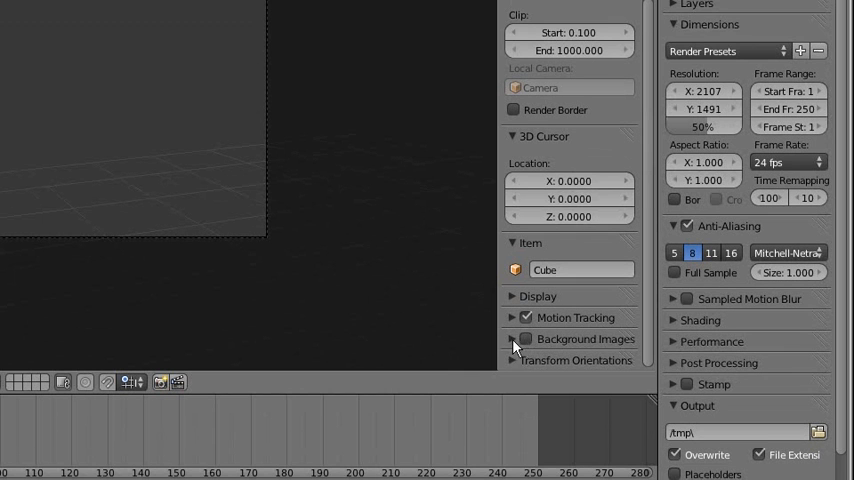
click(526, 338)
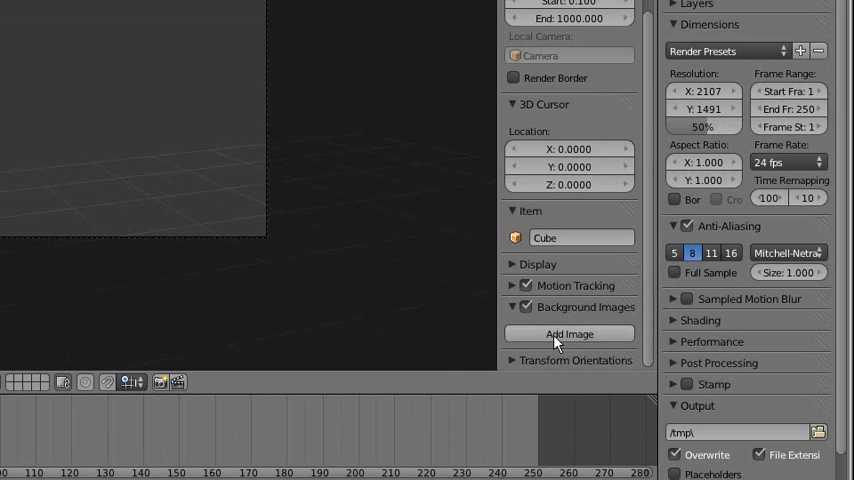
click(568, 334)
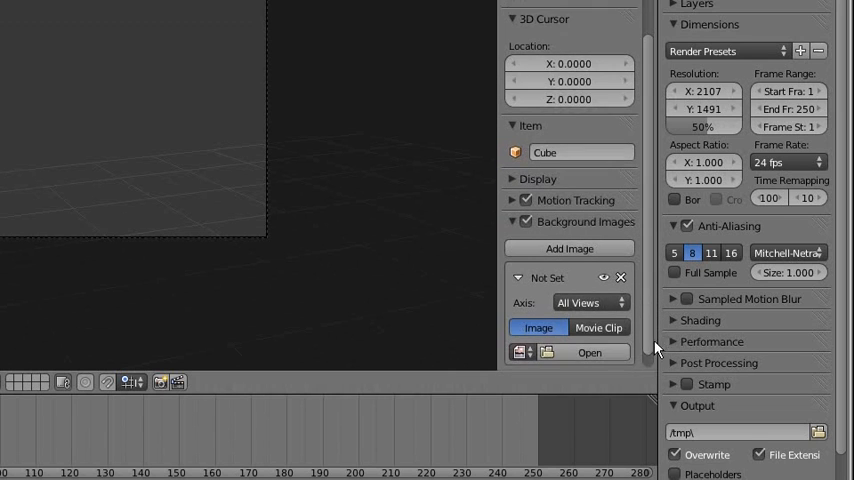
click(588, 352)
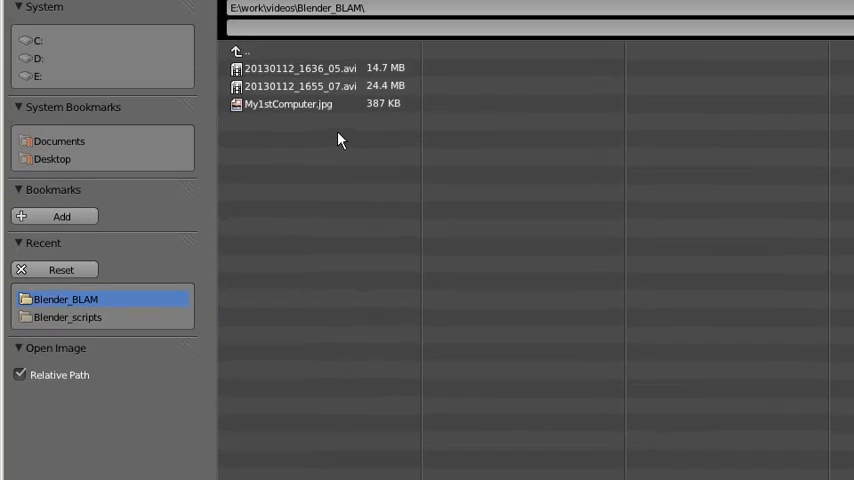
double_click(288, 104)
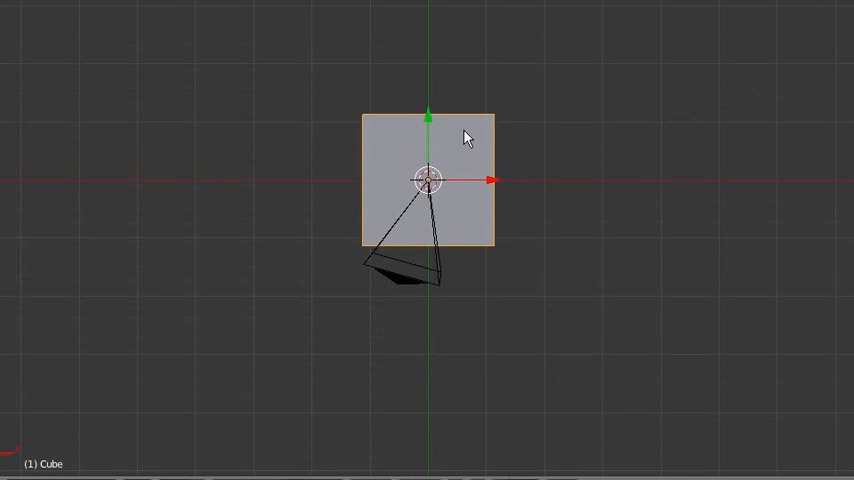
mouse_move(464, 144)
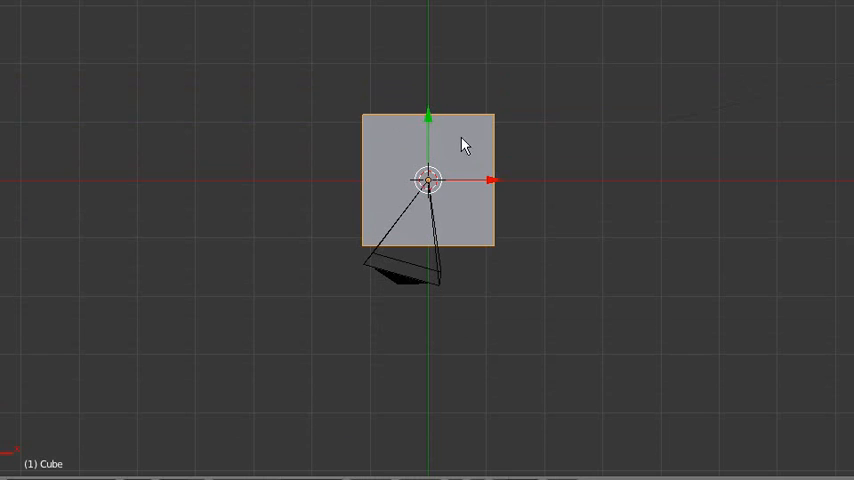
mouse_move(444, 180)
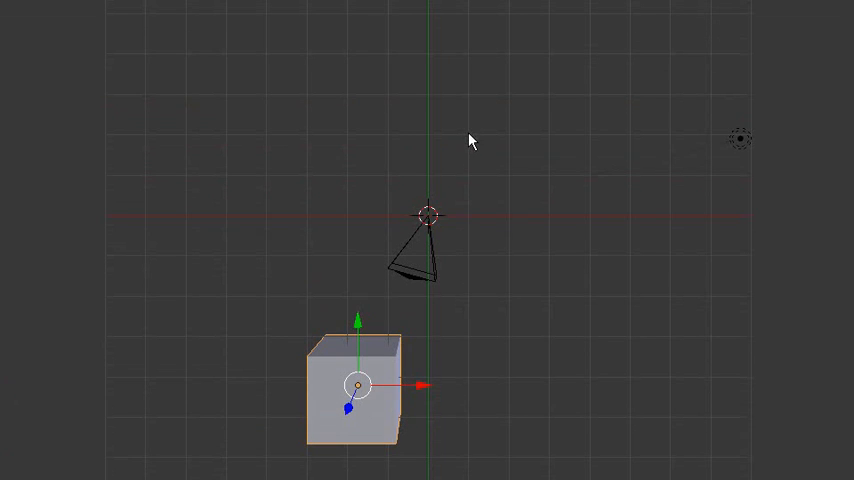
mouse_move(472, 132)
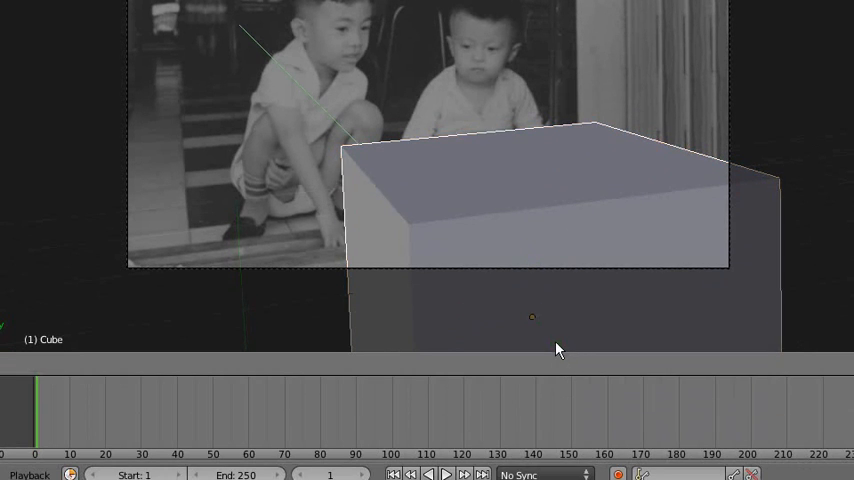
Step: Scale the cube down and set it on the step by the boy's feet in camera view
drag(558, 348, 450, 260)
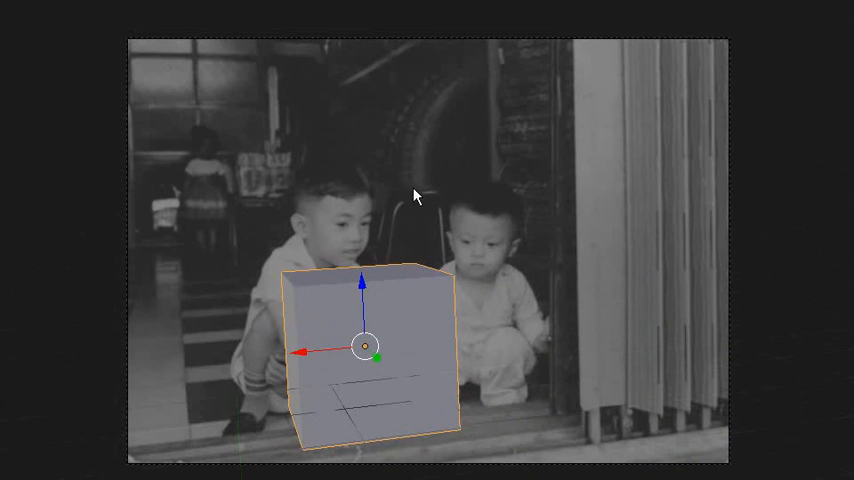
key(s)
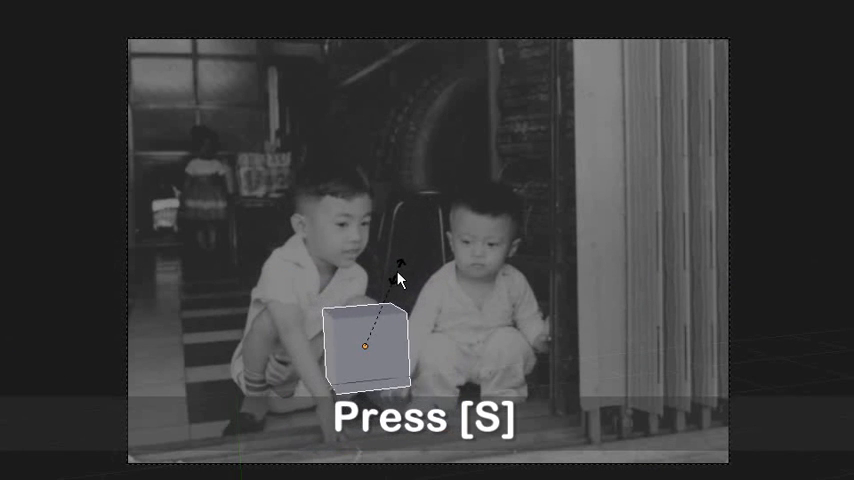
key(s)
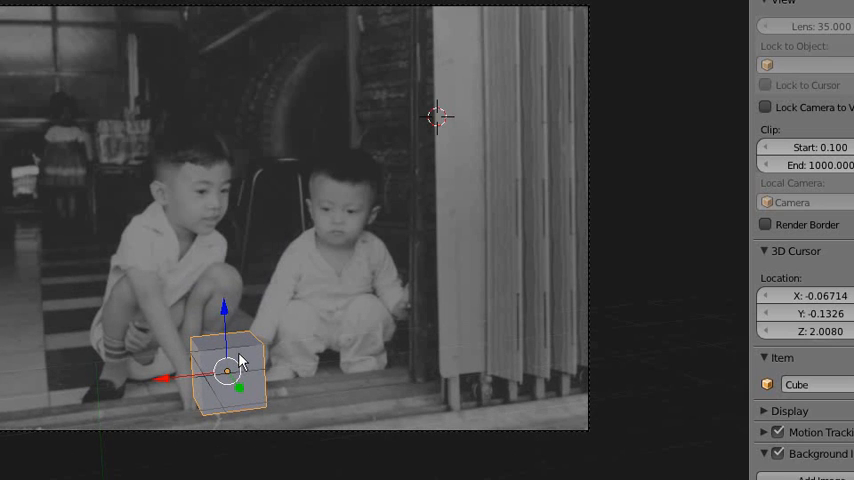
mouse_move(342, 308)
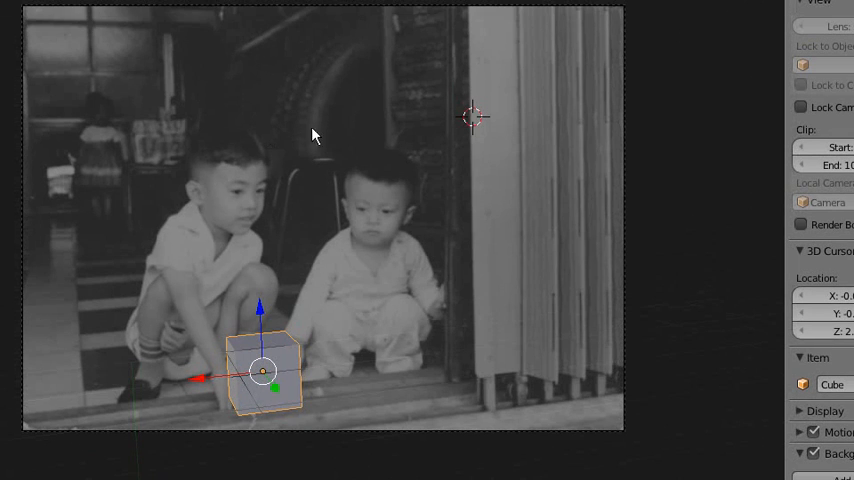
mouse_move(308, 156)
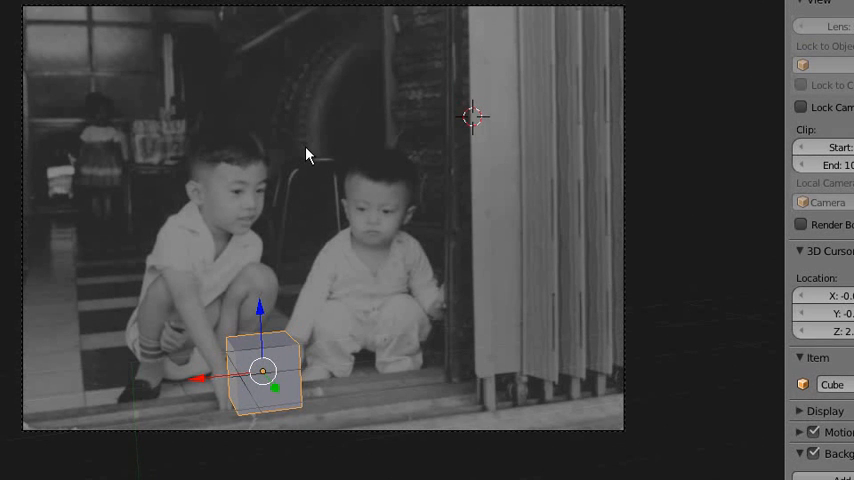
mouse_move(312, 162)
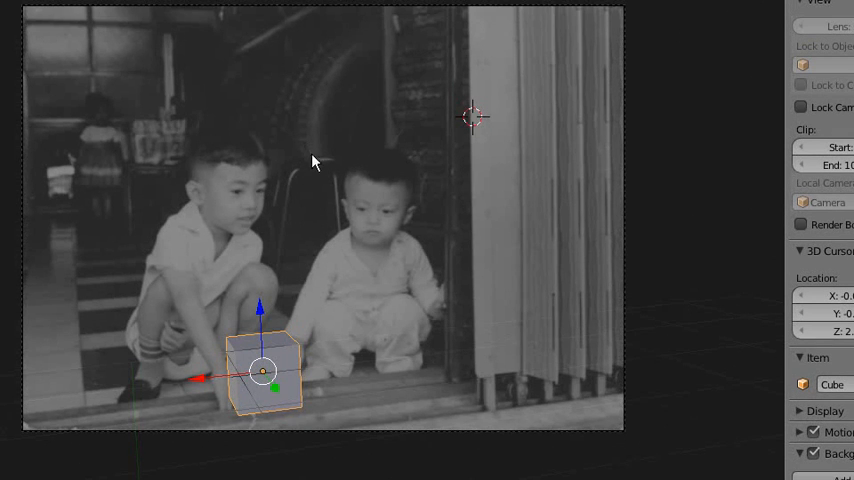
mouse_move(556, 204)
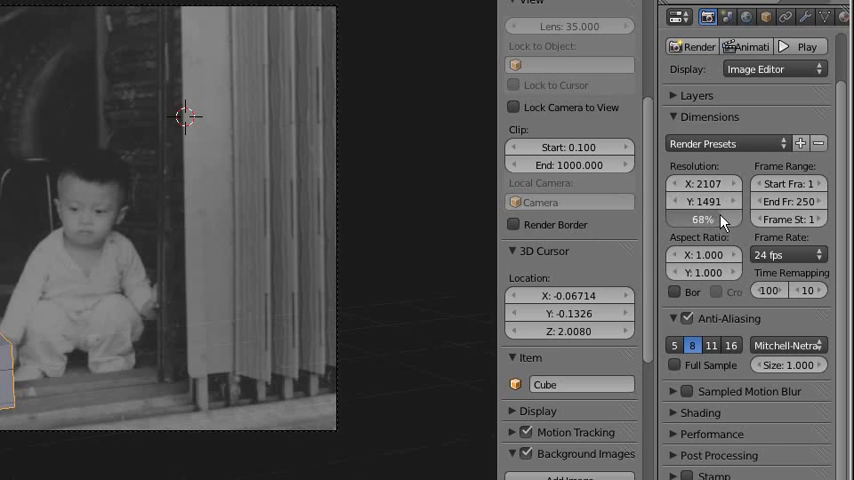
Step: Set the render resolution percentage to 100%
click(704, 220)
text(100)
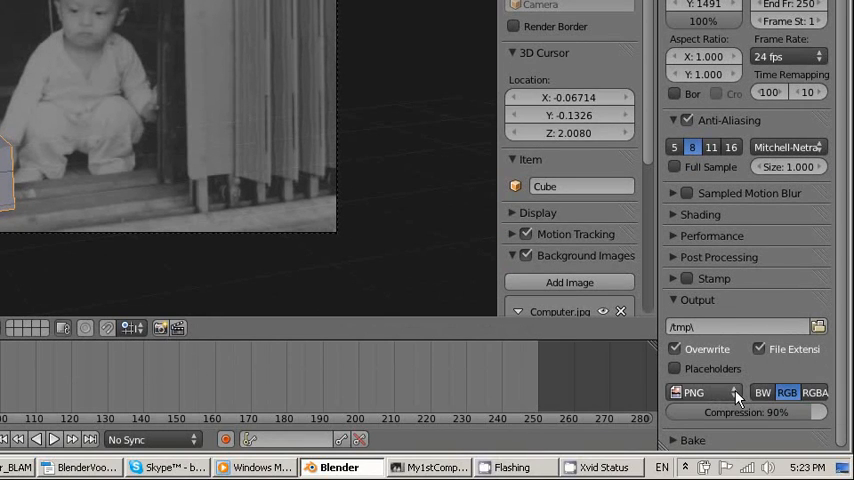
mouse_move(704, 400)
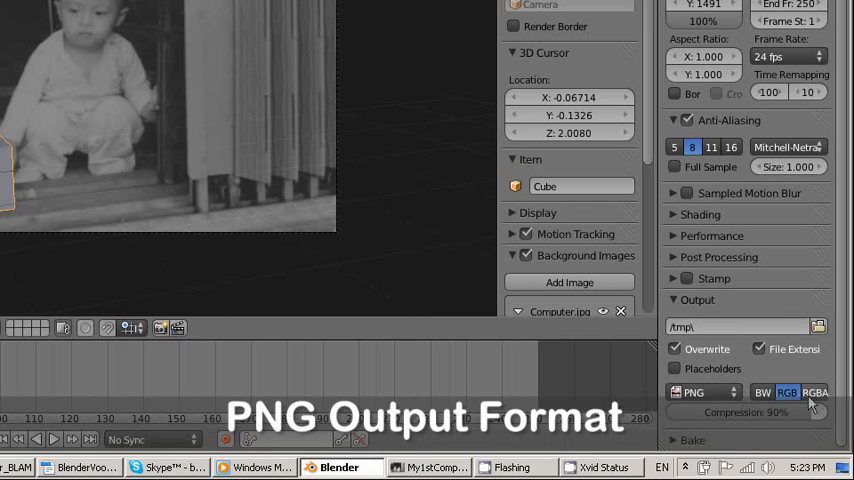
mouse_move(816, 392)
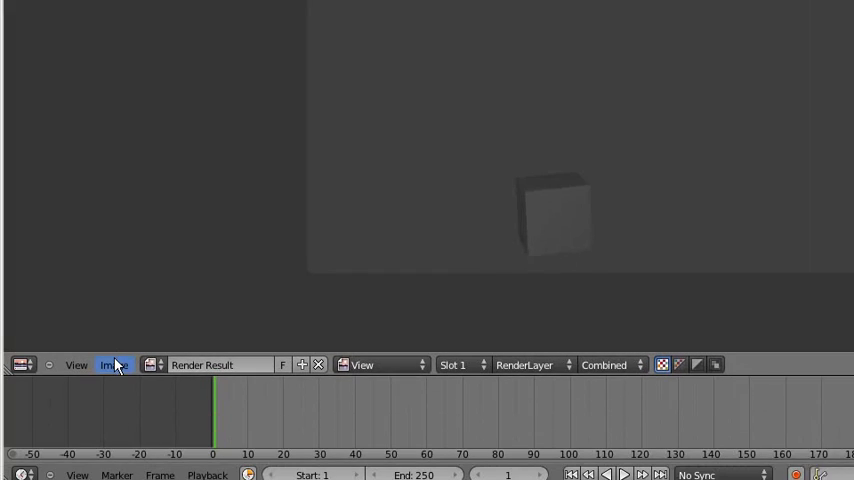
Step: Save the render result via Image > Save As Image
click(114, 364)
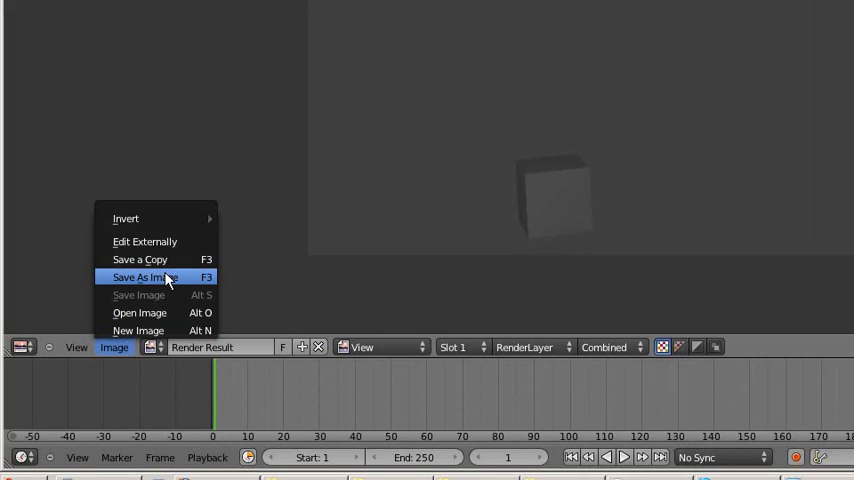
click(144, 276)
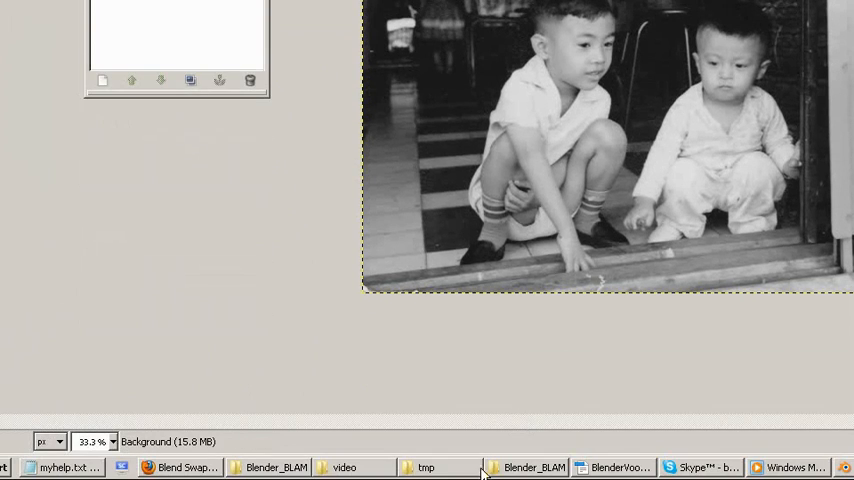
Step: Open cube.png from the tmp folder as a new layer over the boys' photo
click(428, 468)
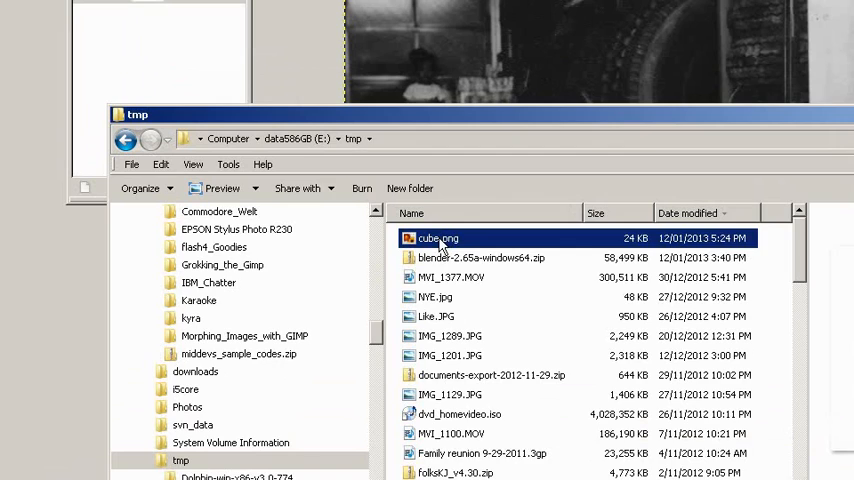
double_click(436, 238)
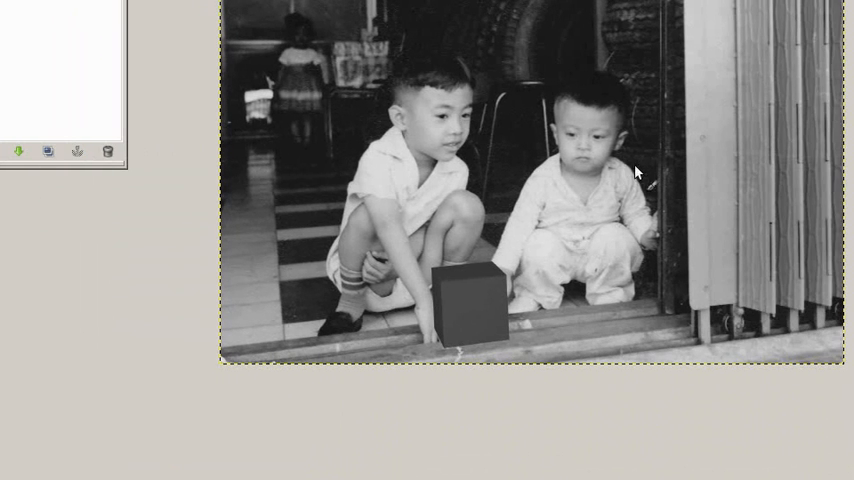
mouse_move(482, 328)
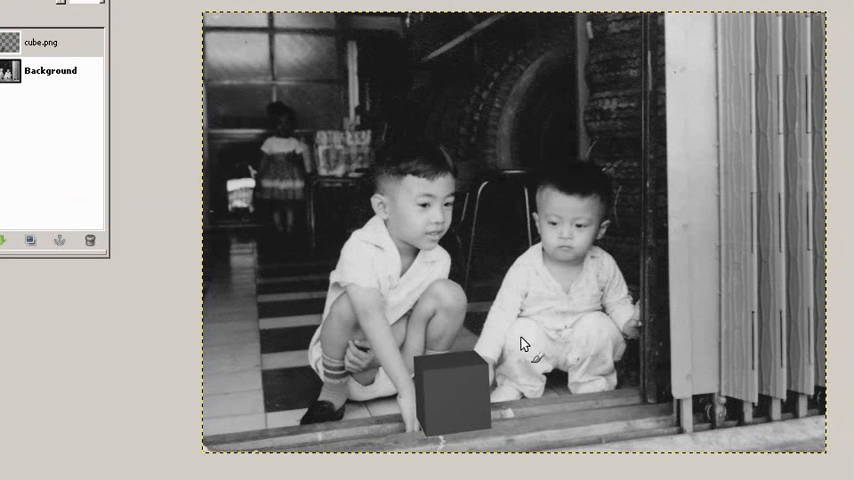
mouse_move(560, 326)
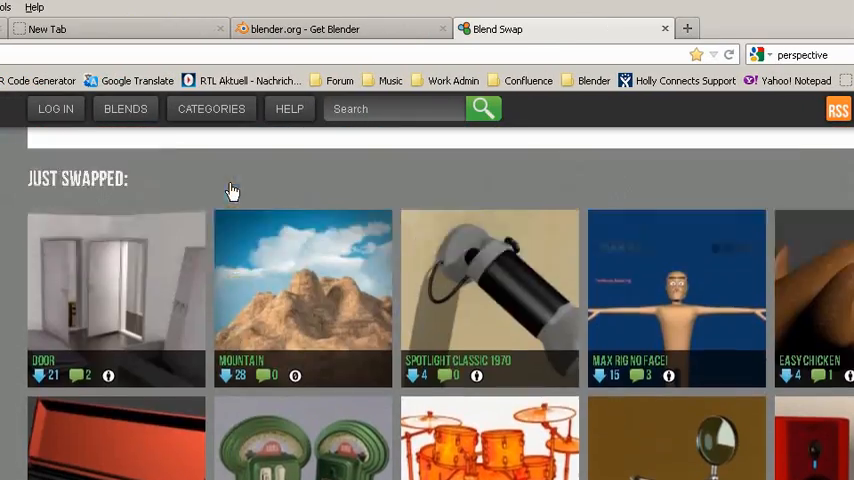
scroll(up, 3)
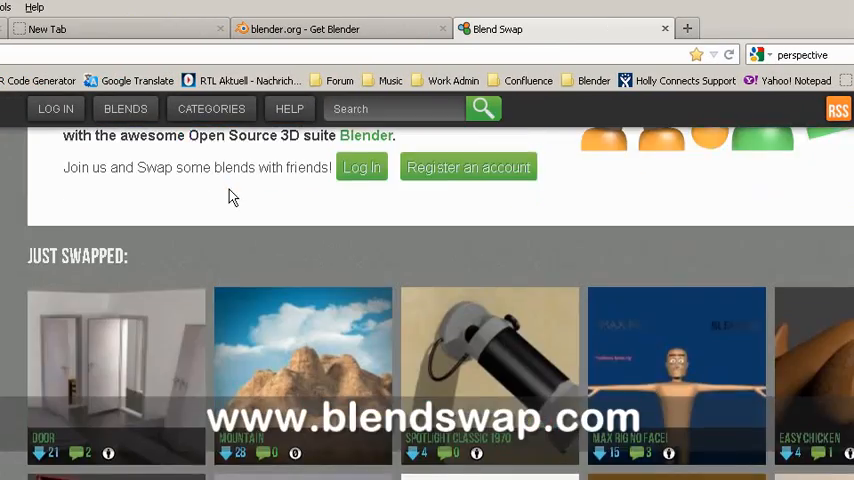
scroll(down, 3)
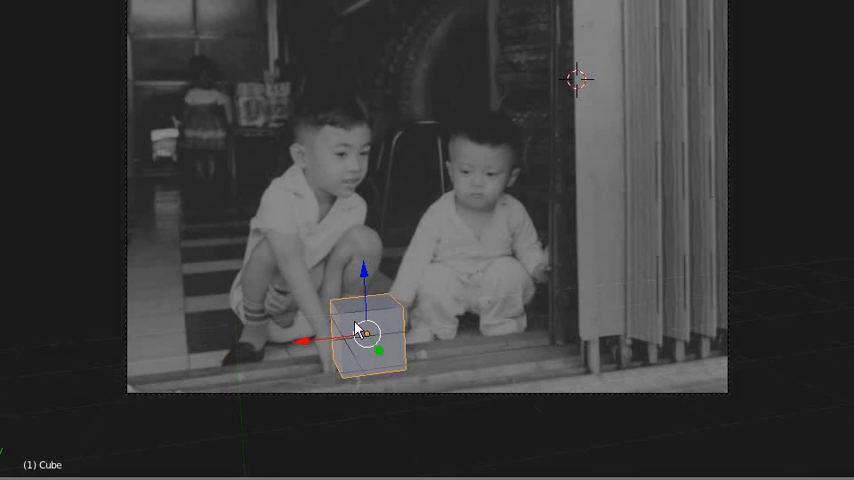
mouse_move(448, 258)
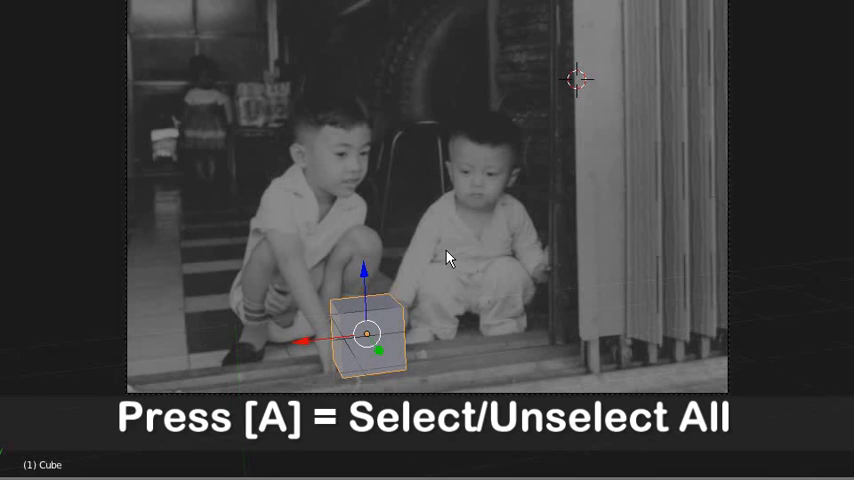
Step: Reselect the cube and scale it up over the photo backdrop
key(a)
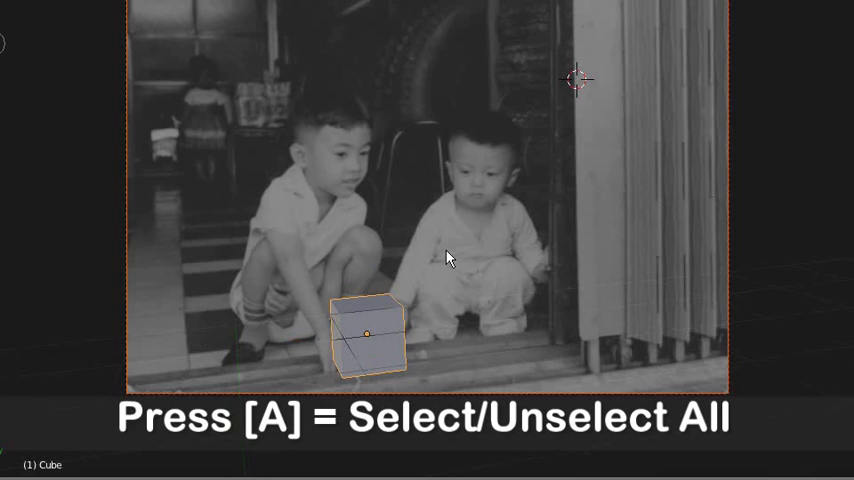
key(a)
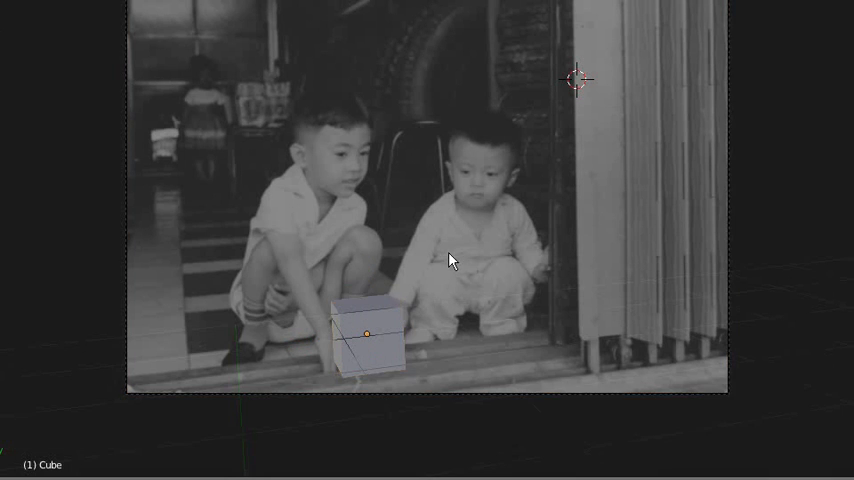
mouse_move(362, 314)
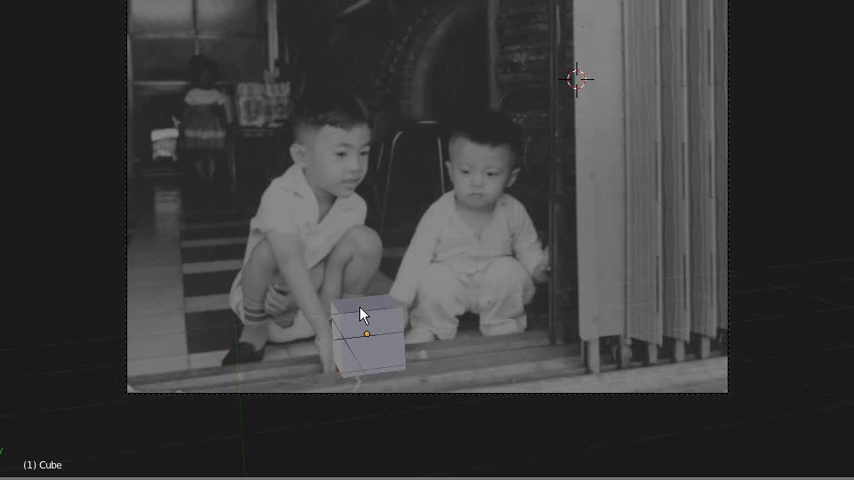
click(368, 336)
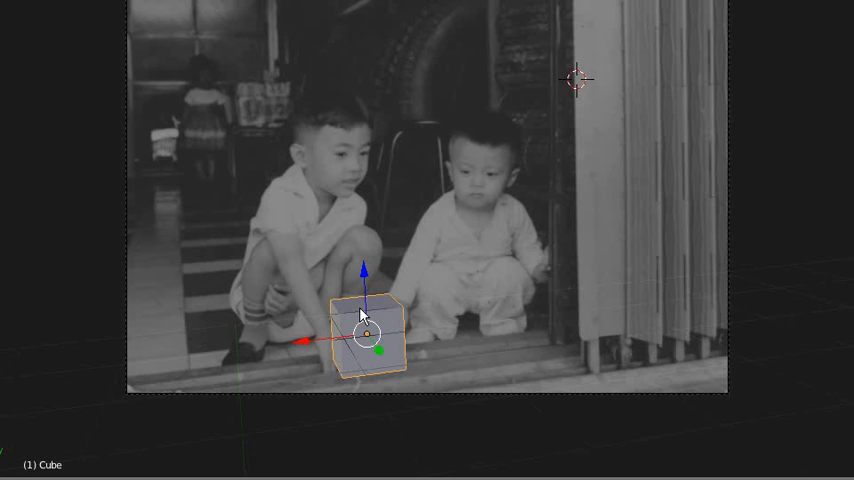
key(s)
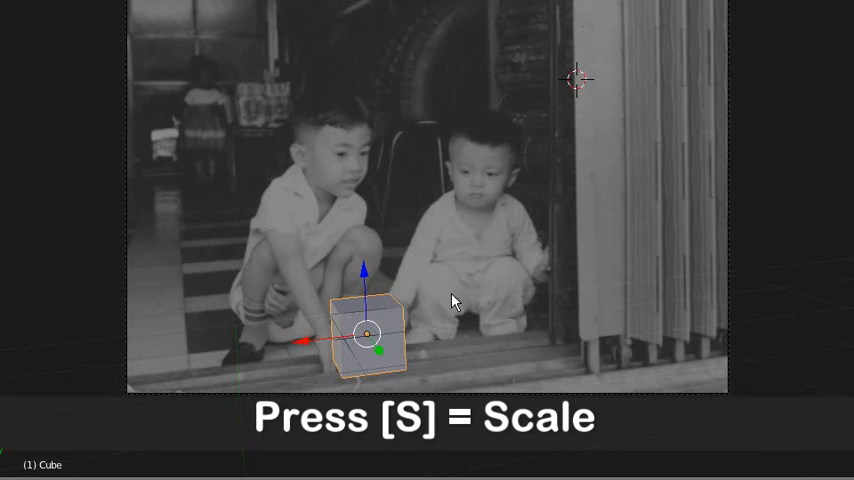
key(s)
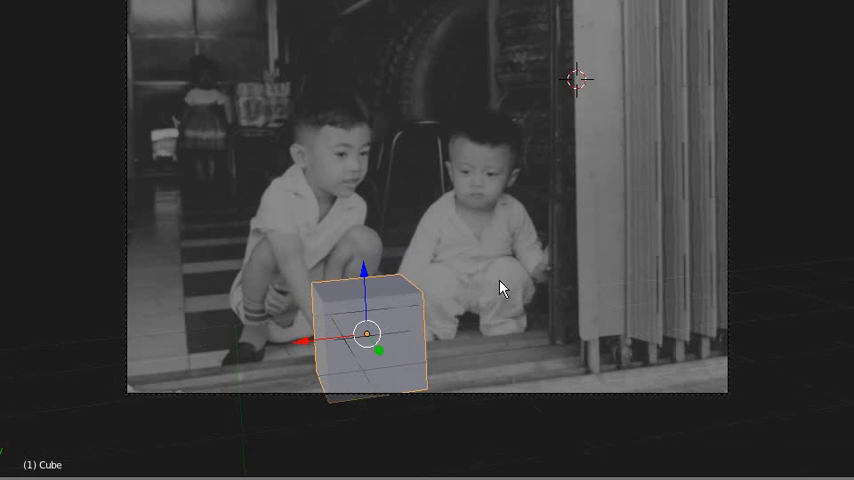
key(g)
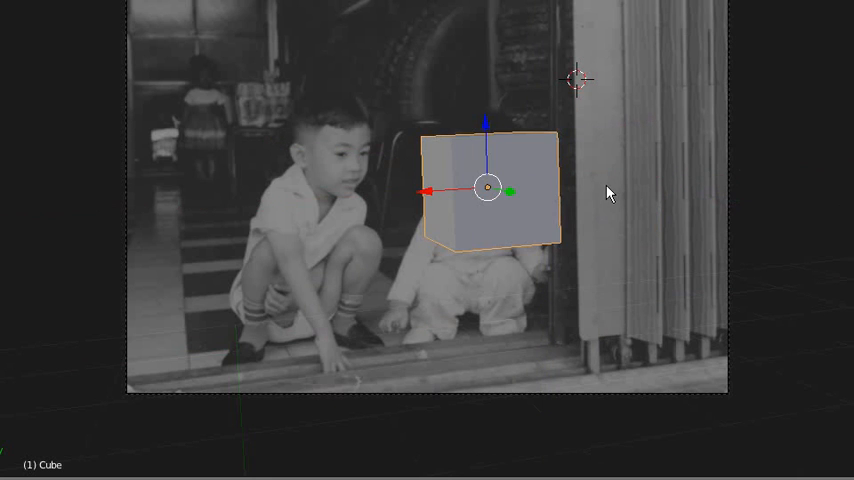
Step: Rotate the cube to the photo's perspective and set it in front of the younger boy
key(r)
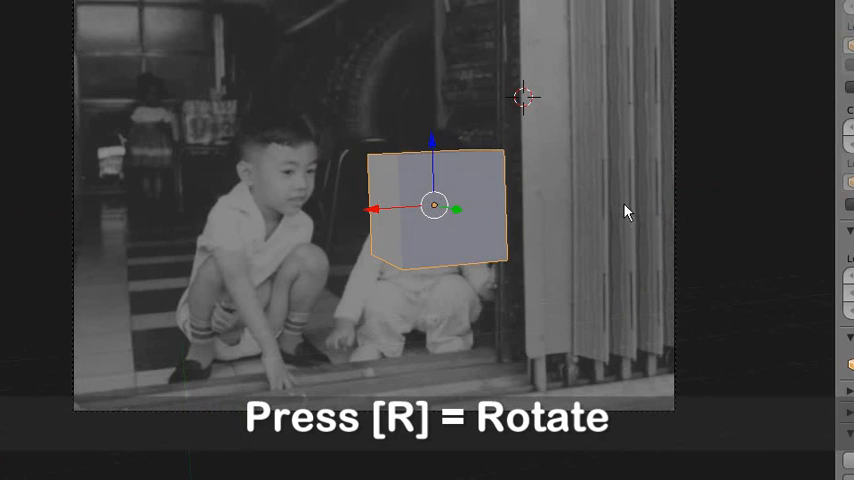
key(r)
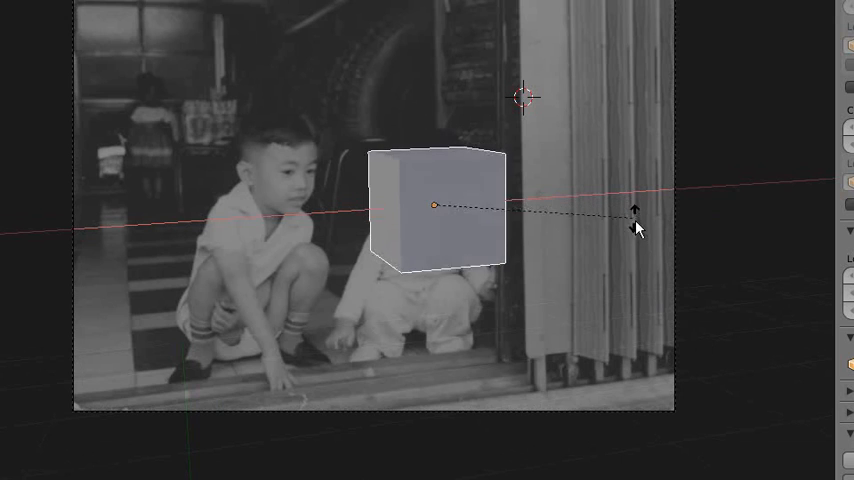
drag(638, 228, 612, 208)
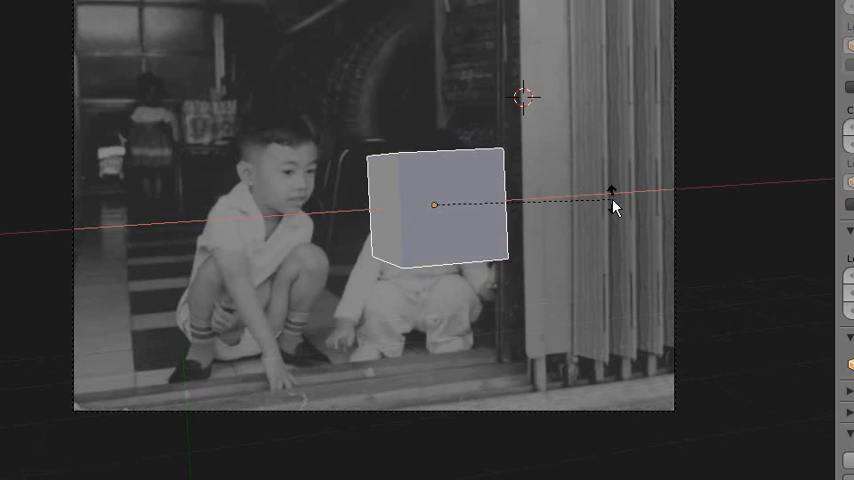
click(432, 208)
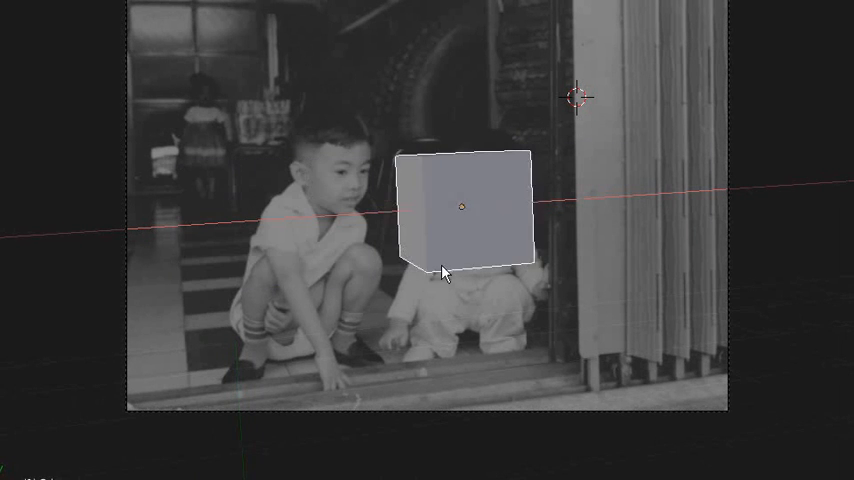
click(466, 204)
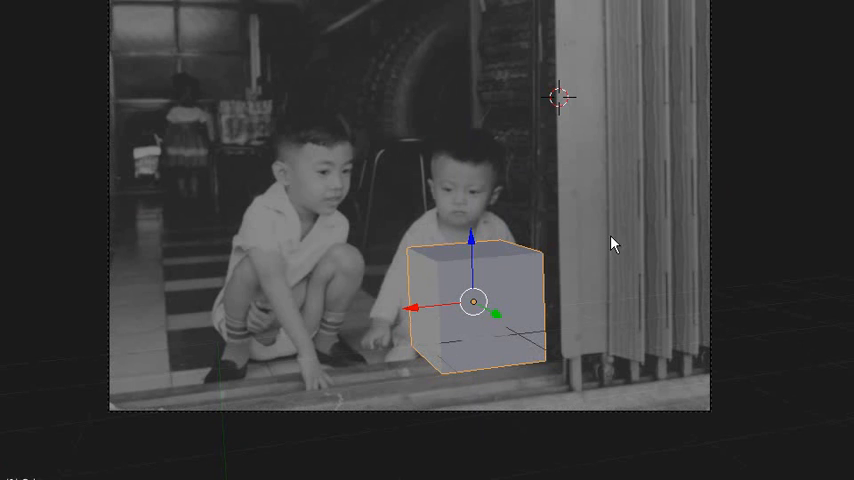
mouse_move(440, 310)
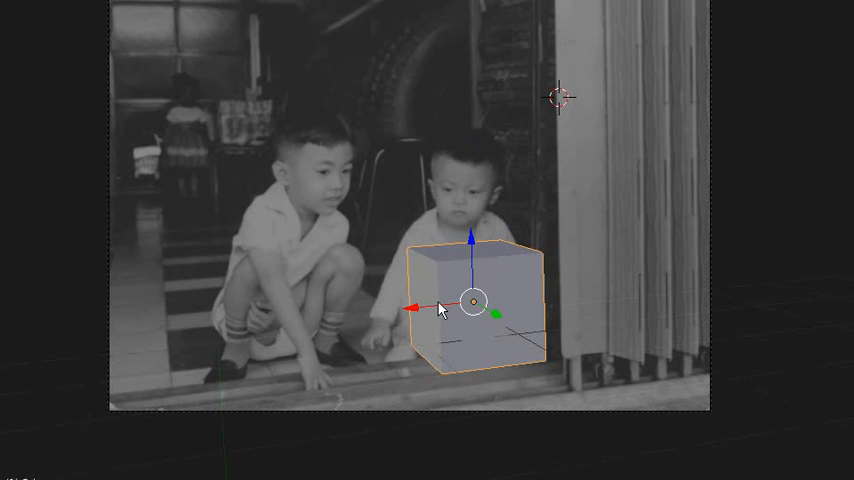
Step: Switch back to the Blend Swap website's blend listings
click(196, 468)
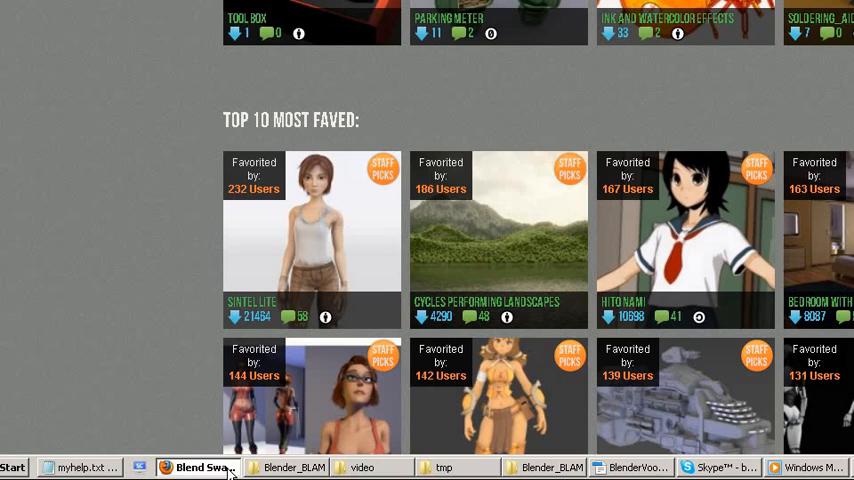
scroll(up, 3)
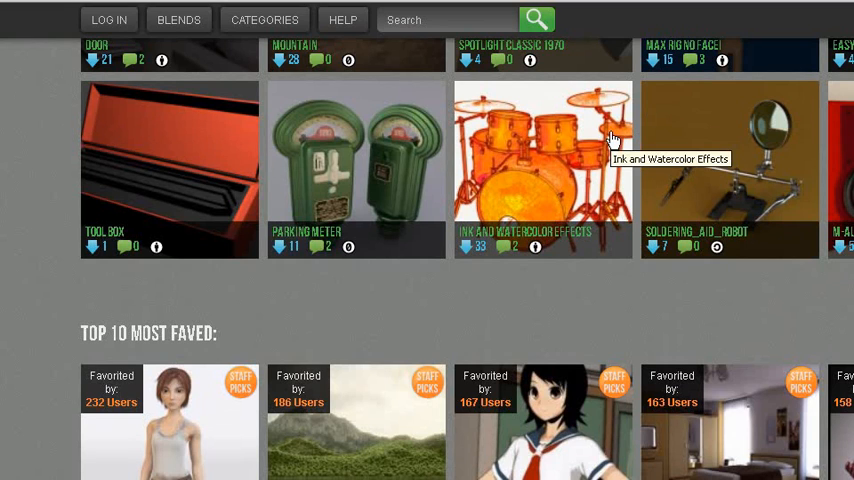